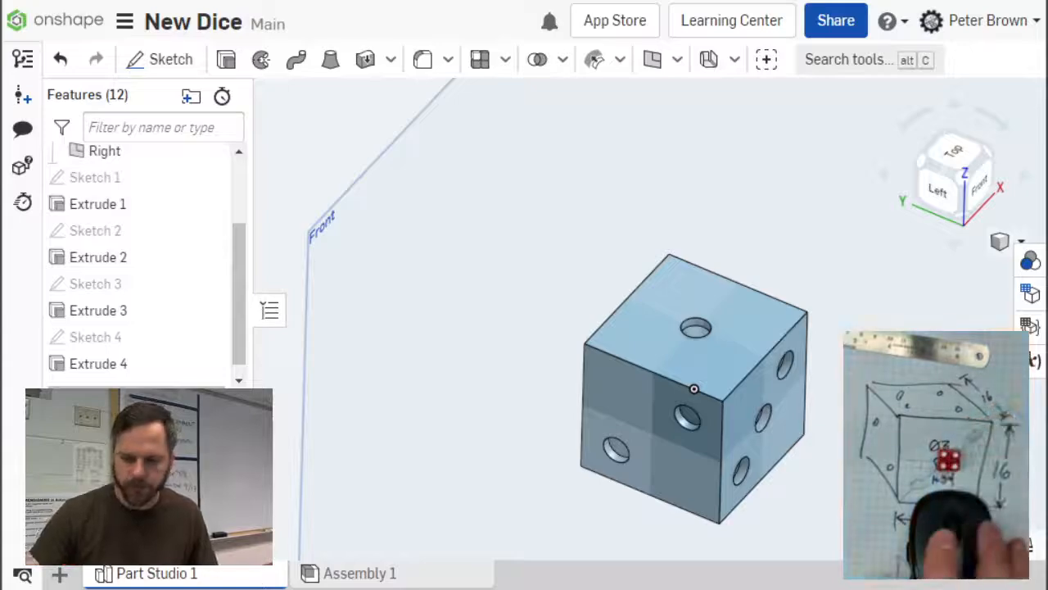
mouse_move(827, 296)
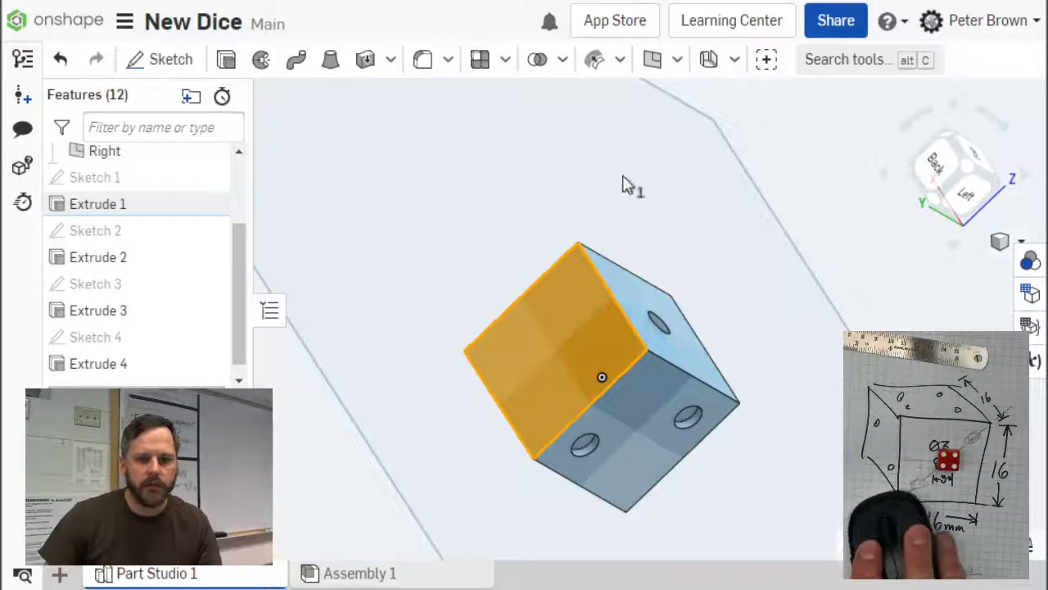
mouse_move(222, 59)
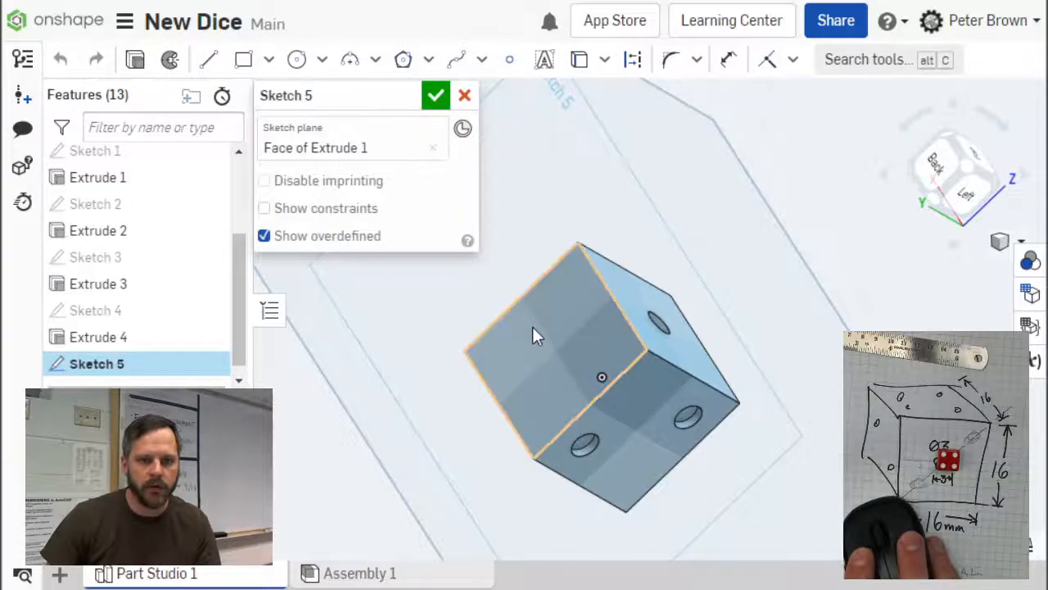
left_click(548, 328)
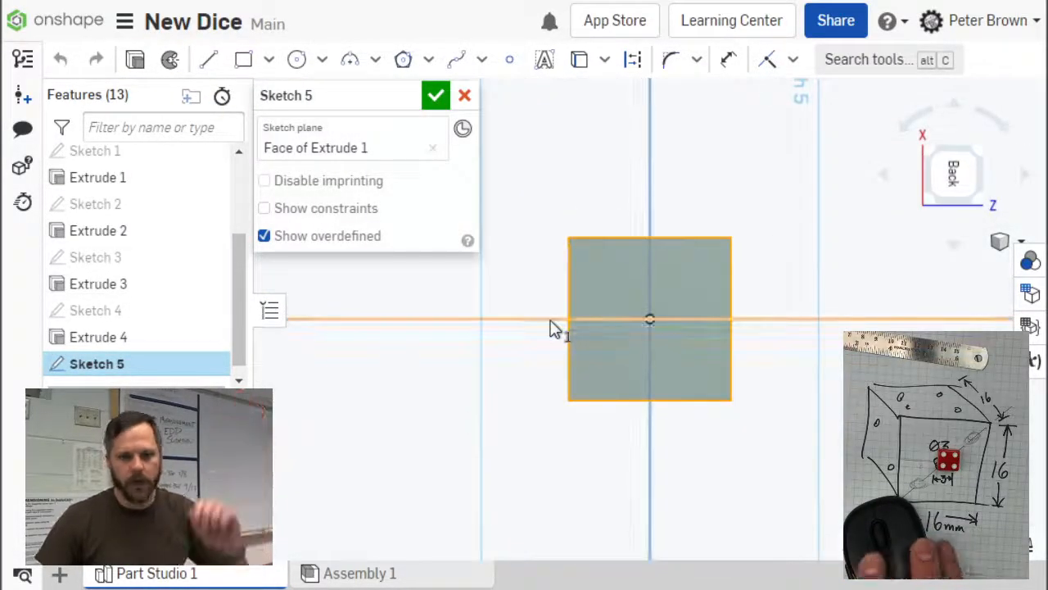
mouse_move(581, 496)
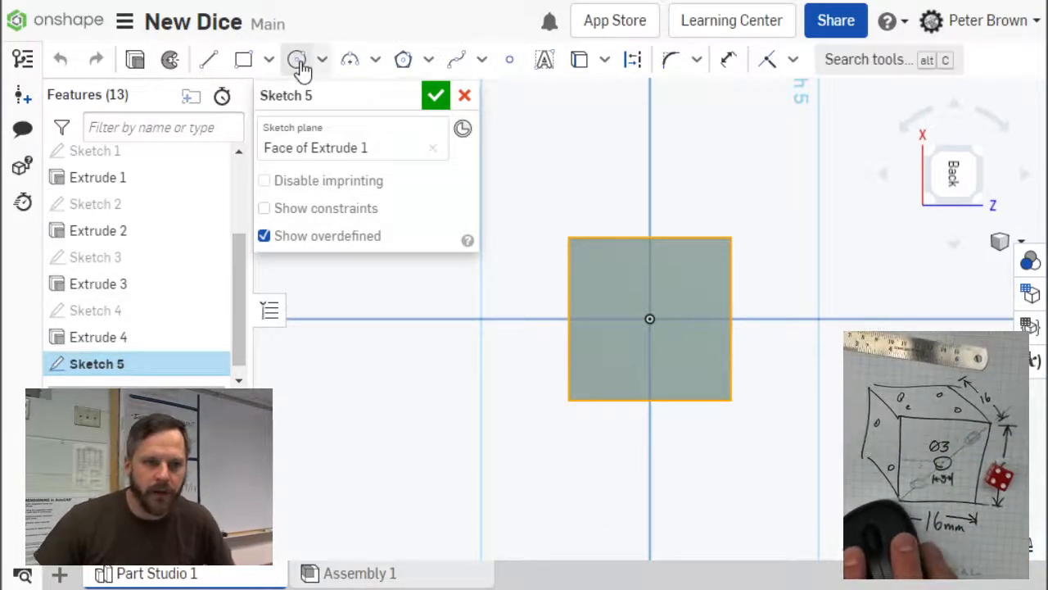
left_click(296, 59)
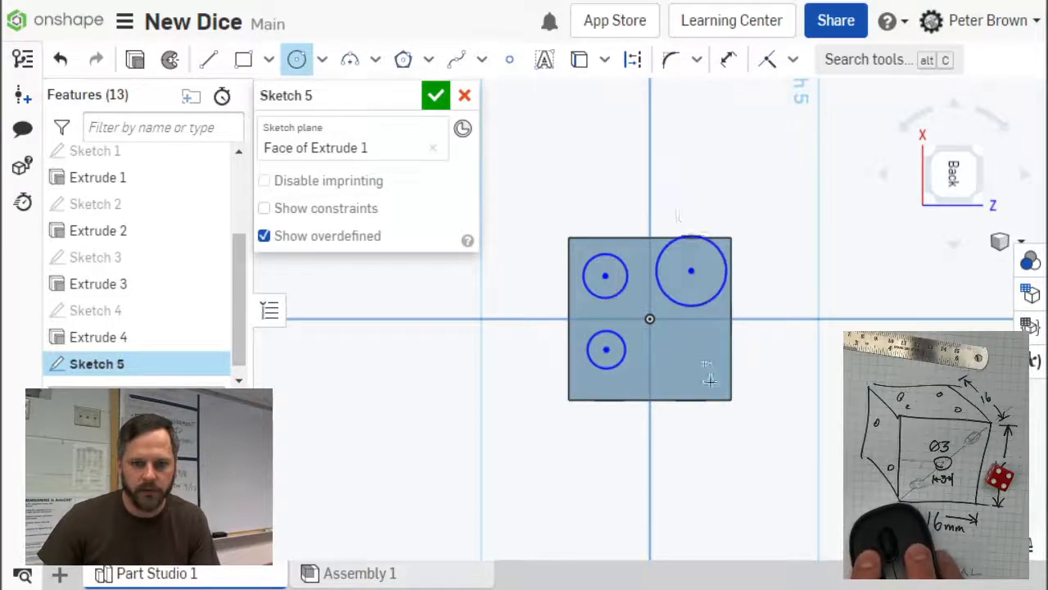
left_click(702, 366)
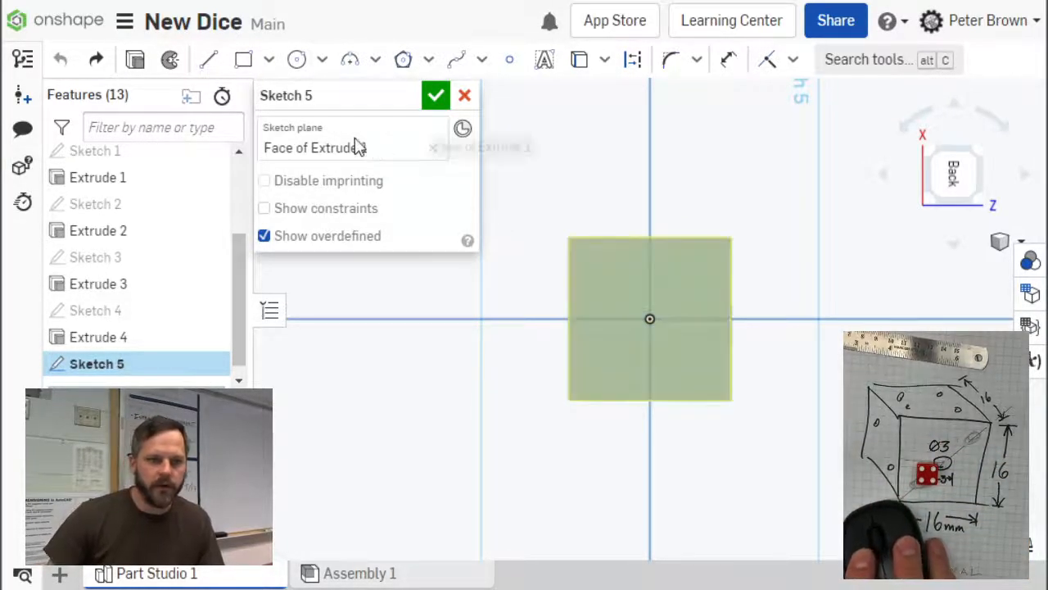
mouse_move(244, 60)
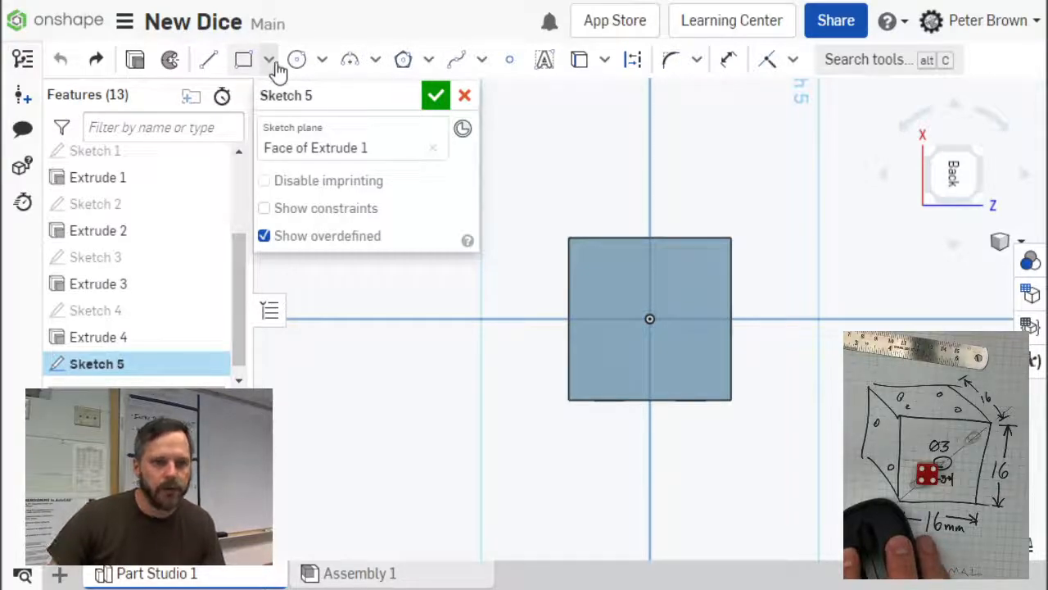
Pick the Center point rectangle tool to draw the square from the origin.
left_click(270, 59)
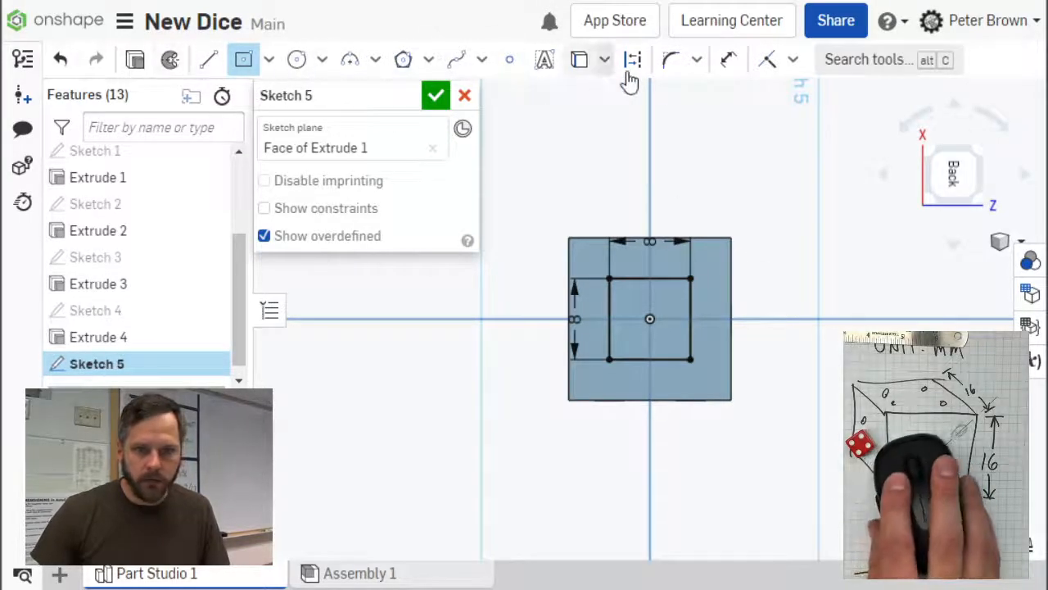
mouse_move(672, 307)
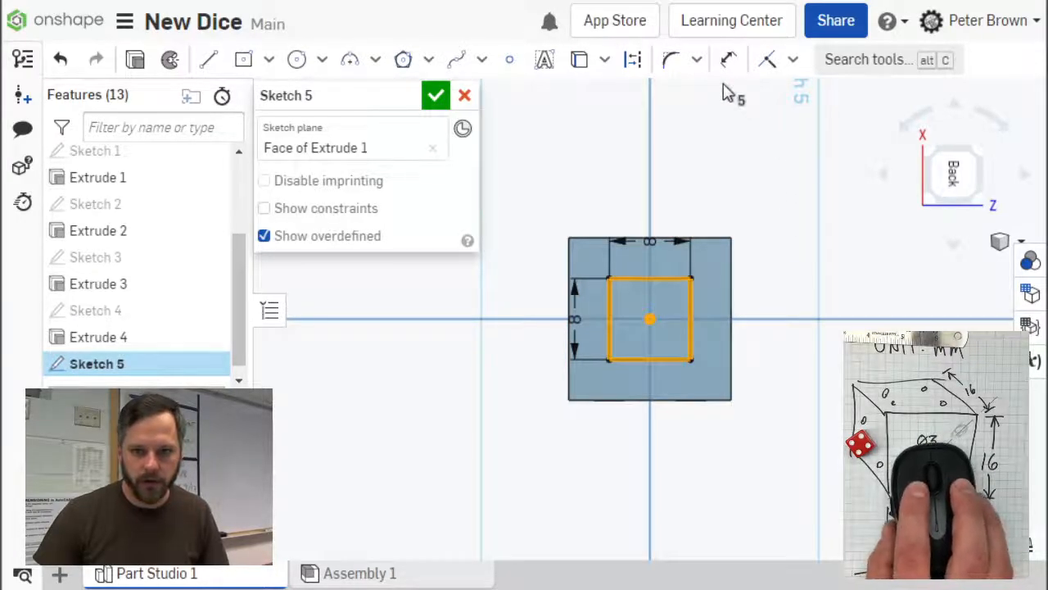
mouse_move(632, 59)
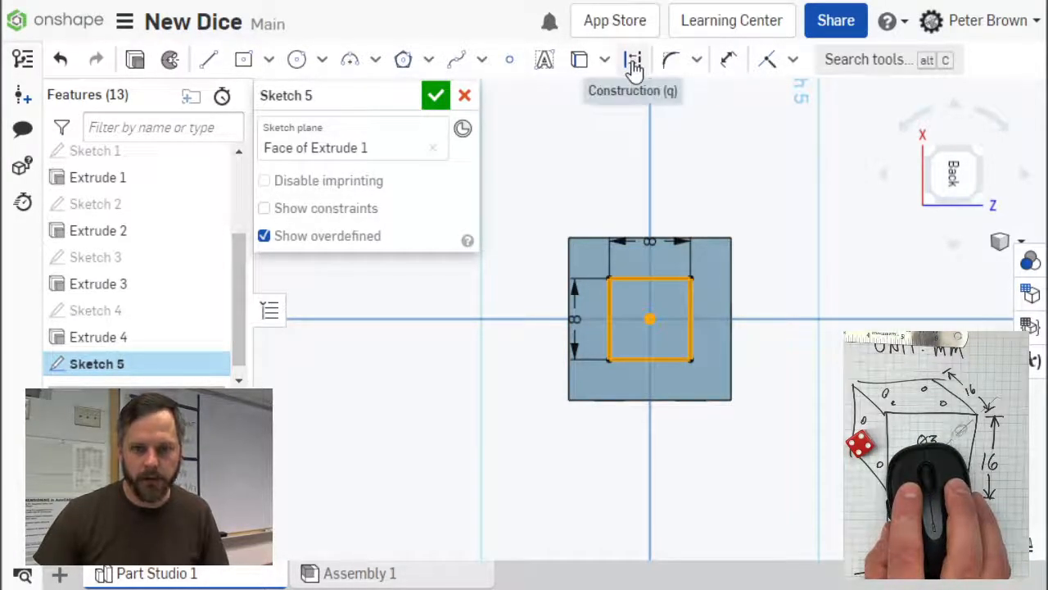
Turn the 8 mm square into construction geometry and switch to the centre-point circle tool.
left_click(632, 59)
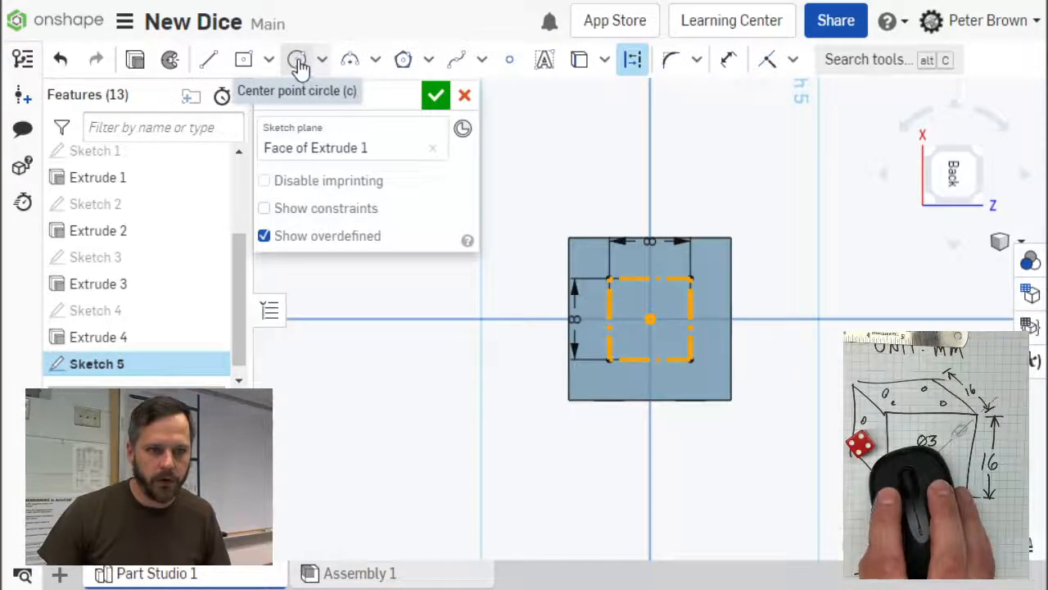
left_click(297, 59)
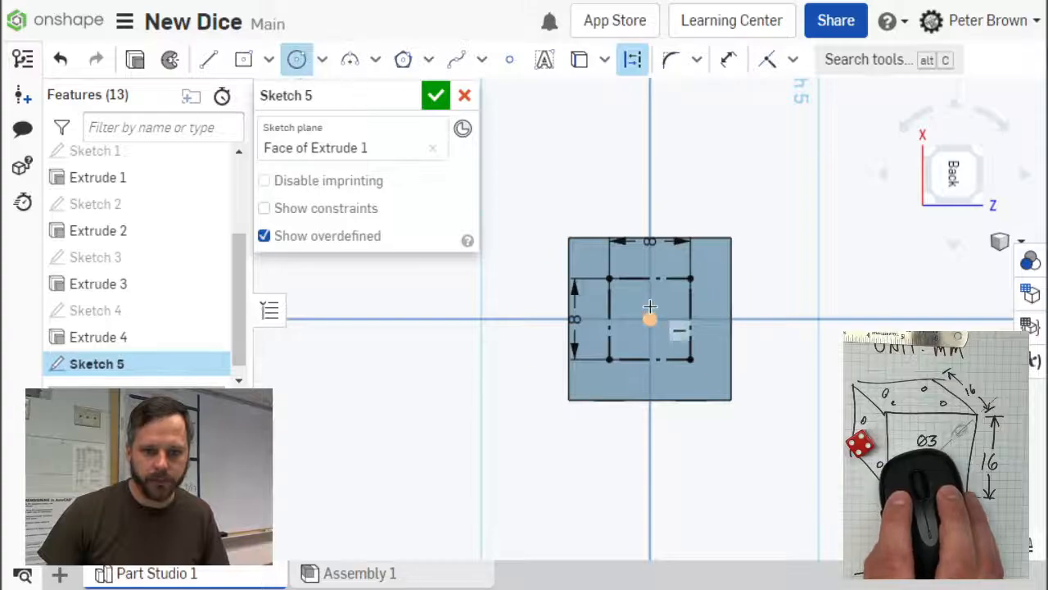
mouse_move(632, 59)
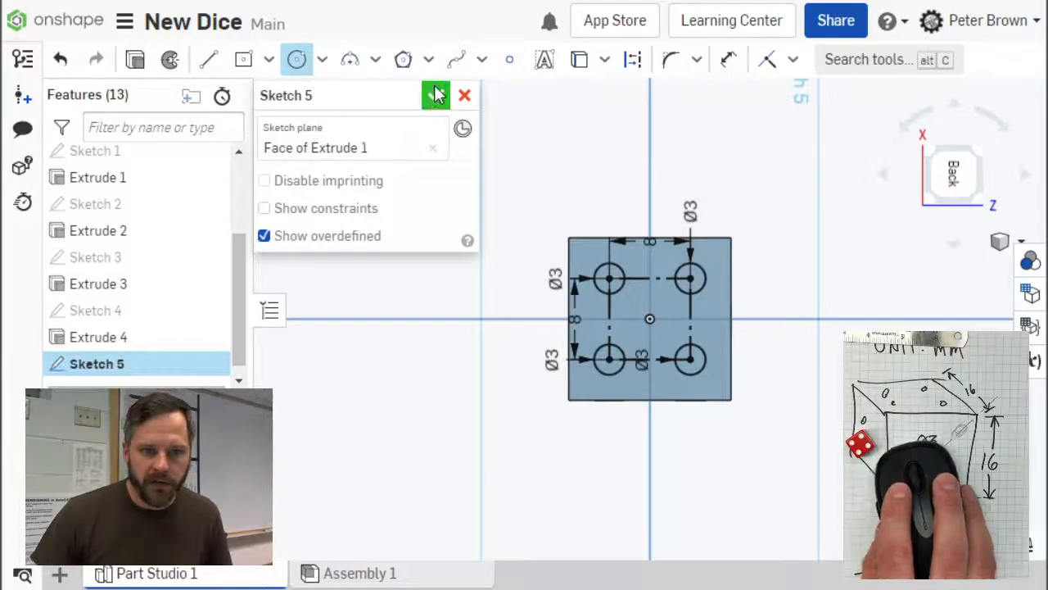
Finish the sketch and extrude the four 3 mm circles as a Remove cut into the cube.
left_click(436, 95)
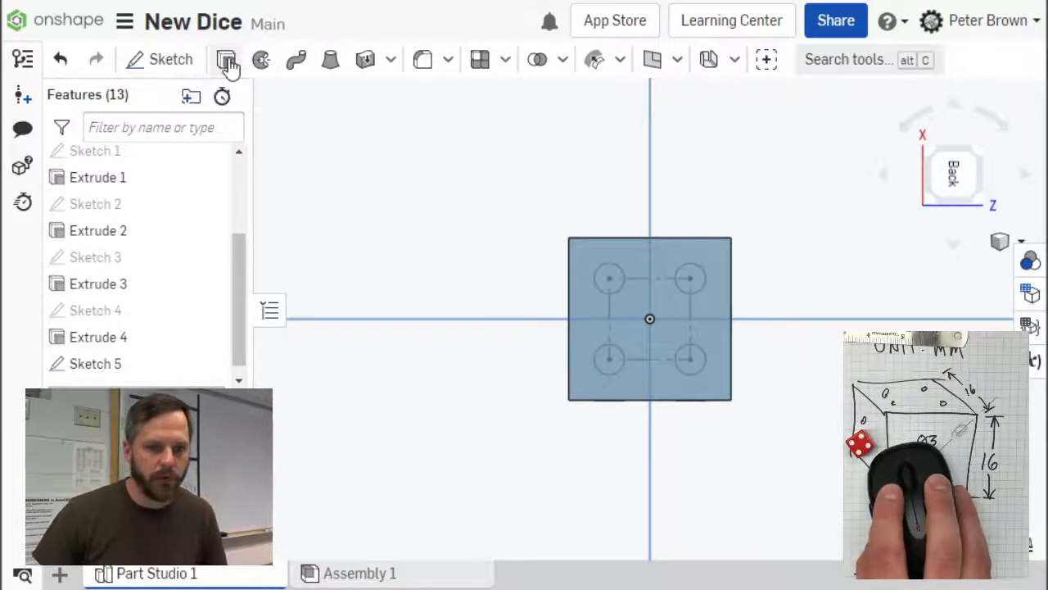
left_click(226, 59)
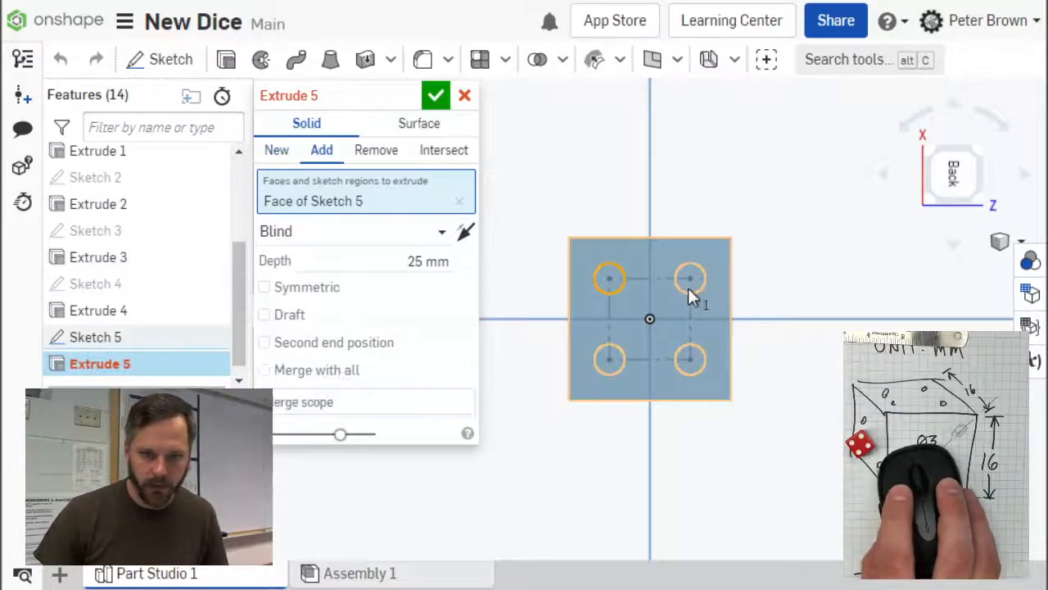
left_click(609, 361)
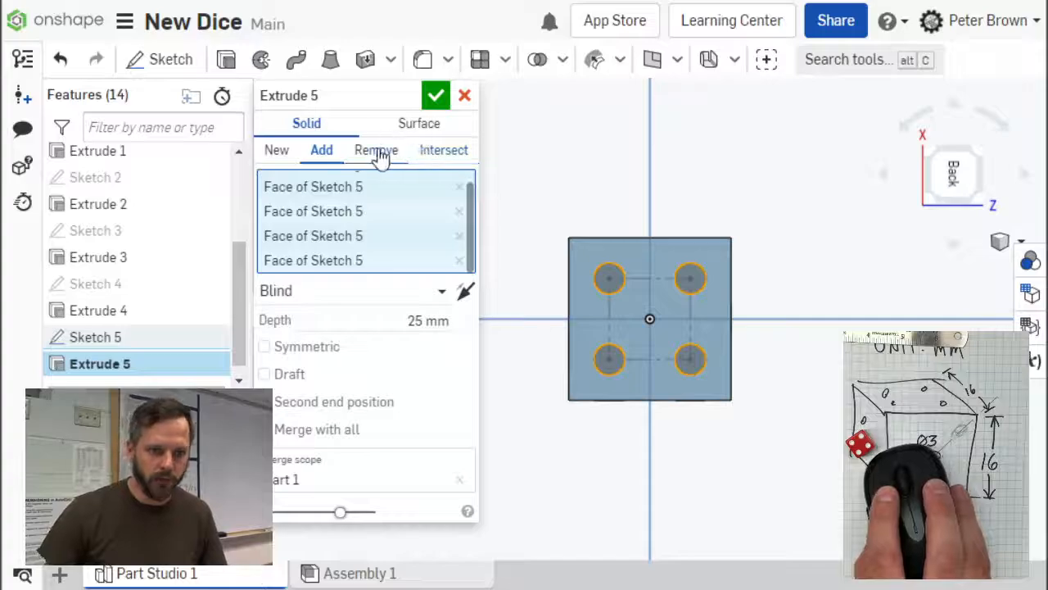
left_click(376, 150)
type("1")
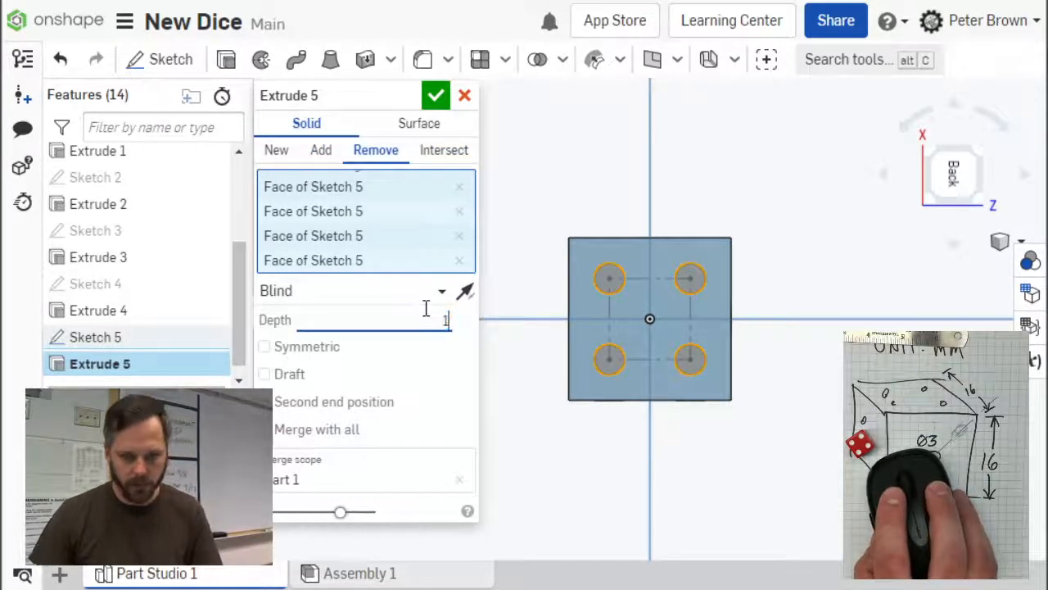
left_click(435, 95)
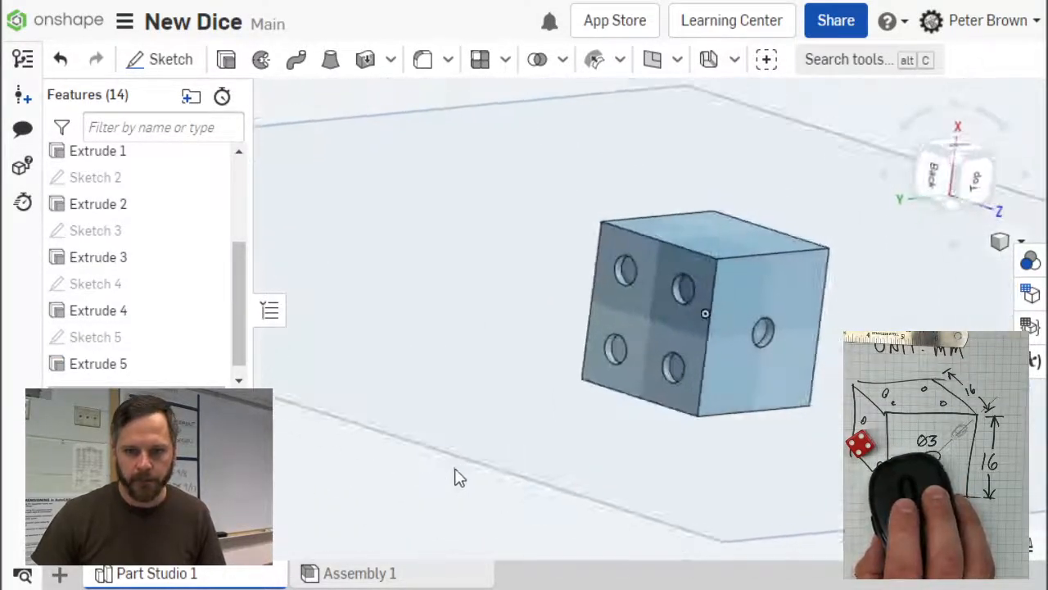
Orbit to the last blank face, start Sketch 6 there, and view it head-on.
left_click_drag(704, 311, 643, 344)
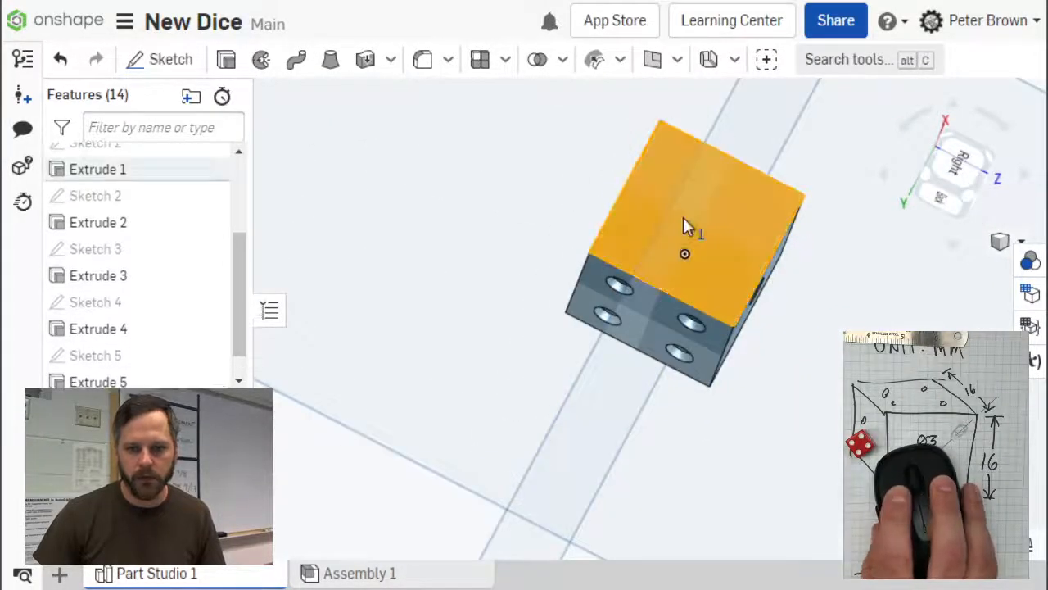
left_click(104, 169)
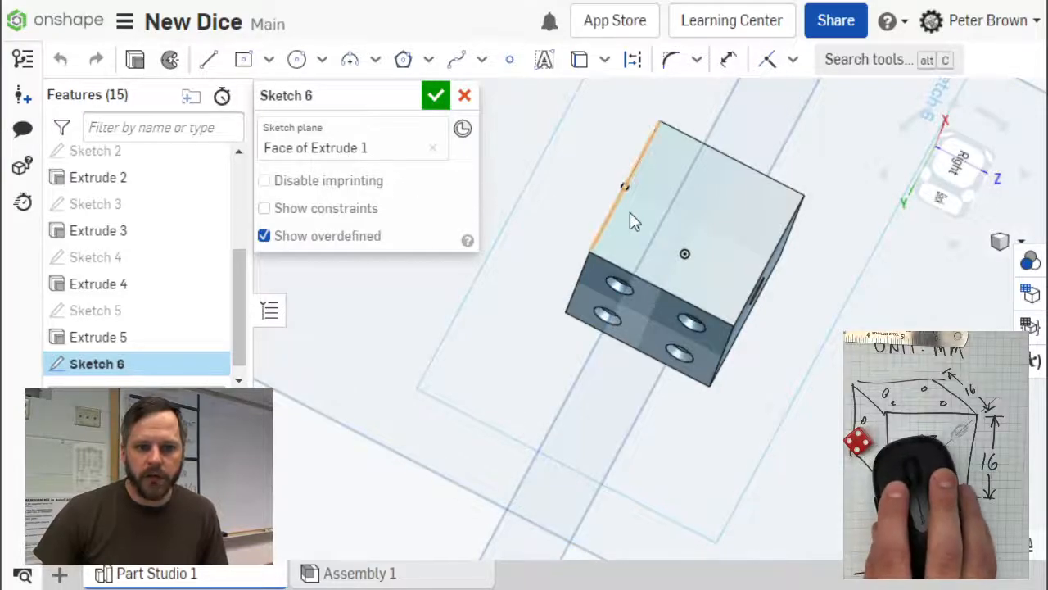
left_click(696, 211)
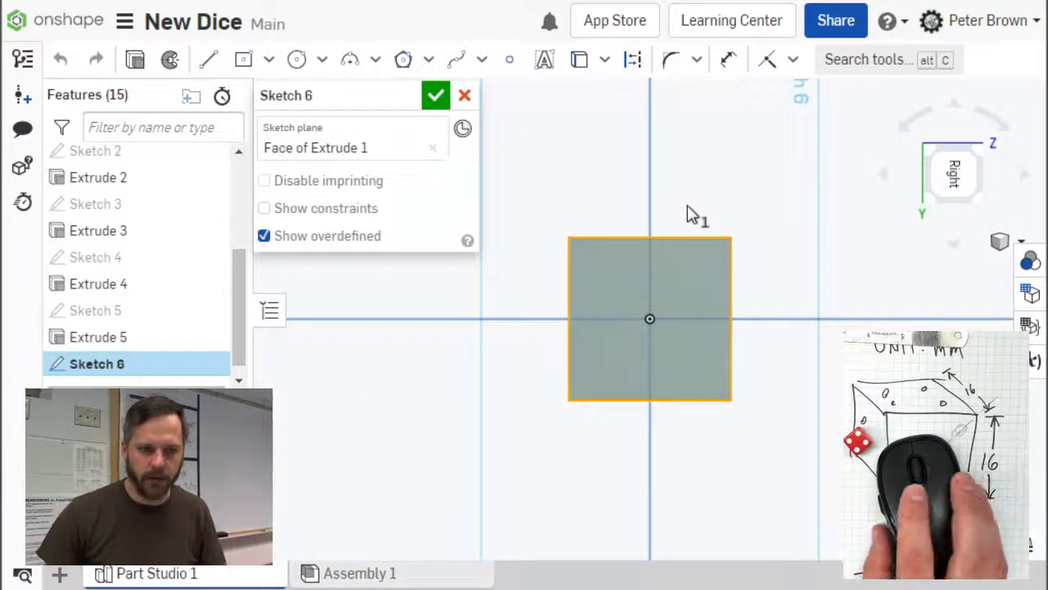
mouse_move(661, 154)
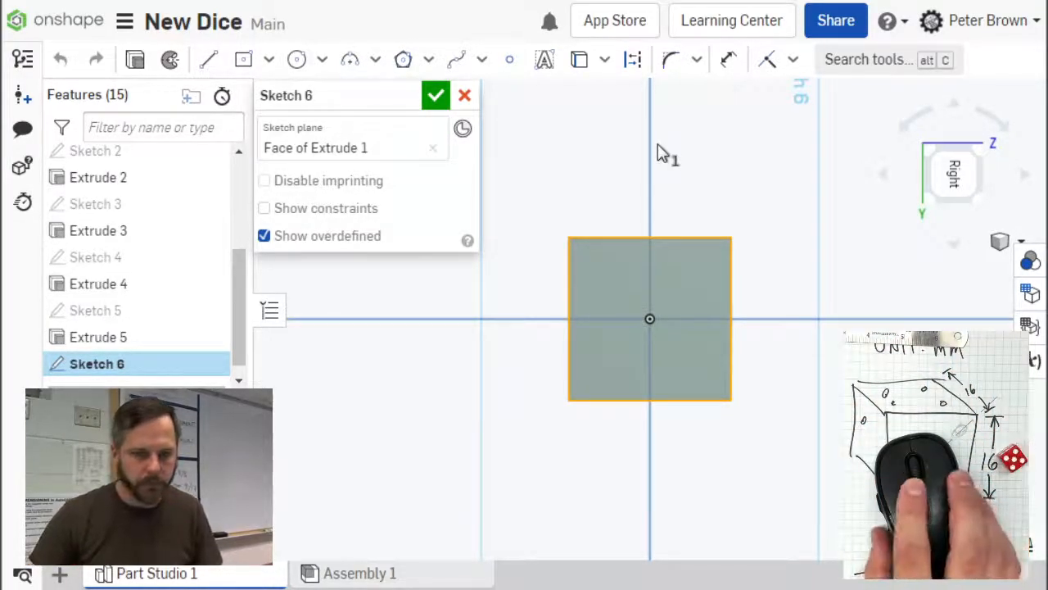
mouse_move(426, 80)
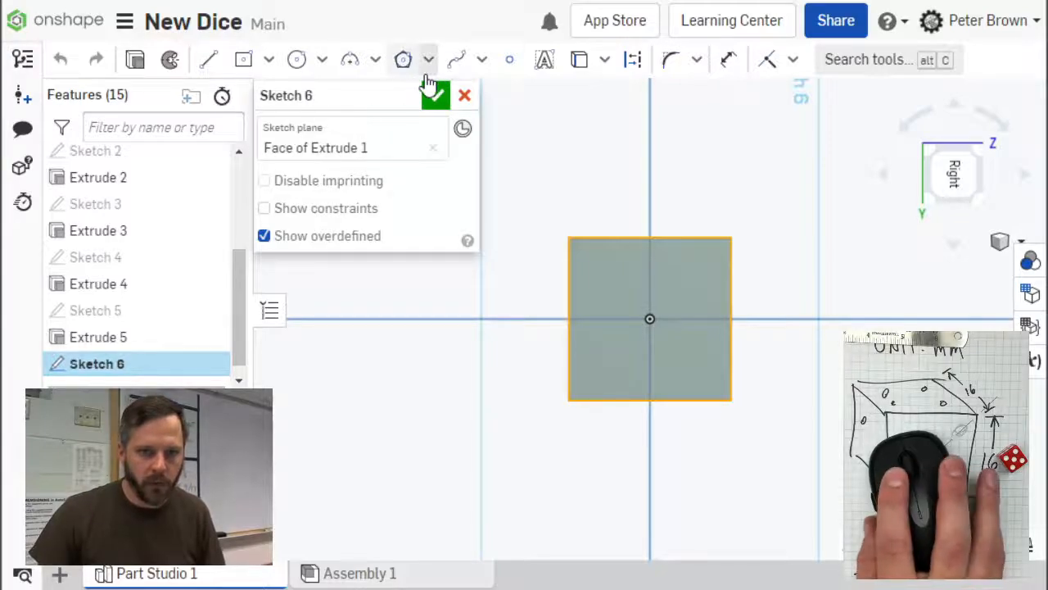
mouse_move(243, 59)
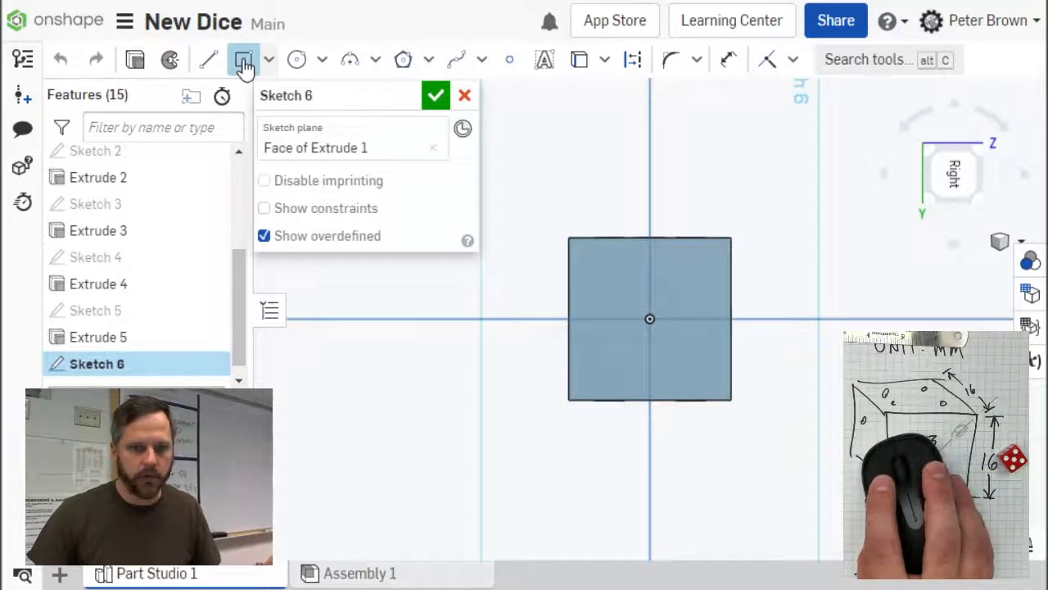
mouse_move(632, 59)
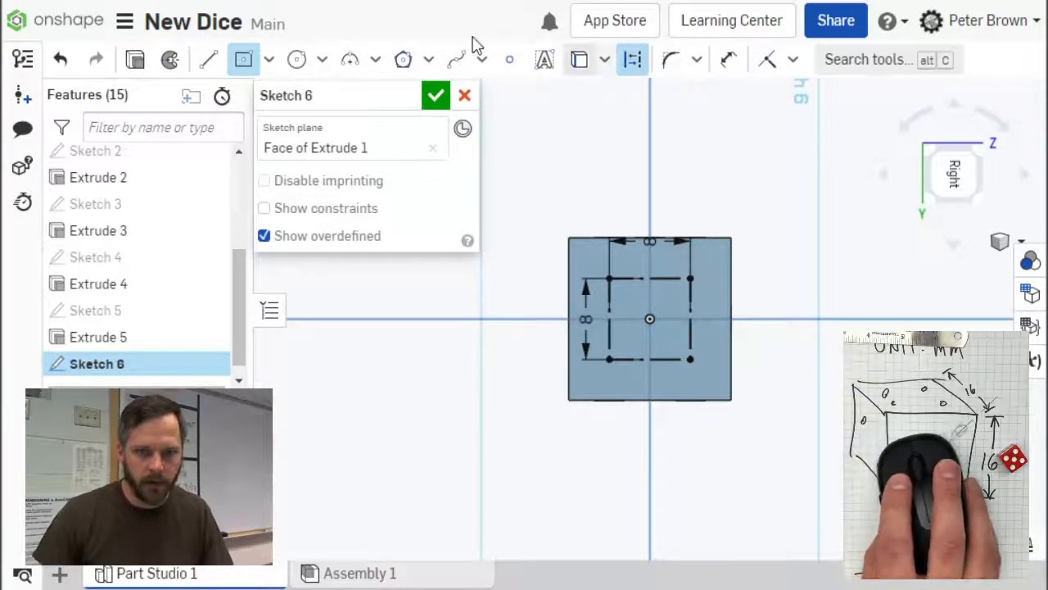
mouse_move(296, 59)
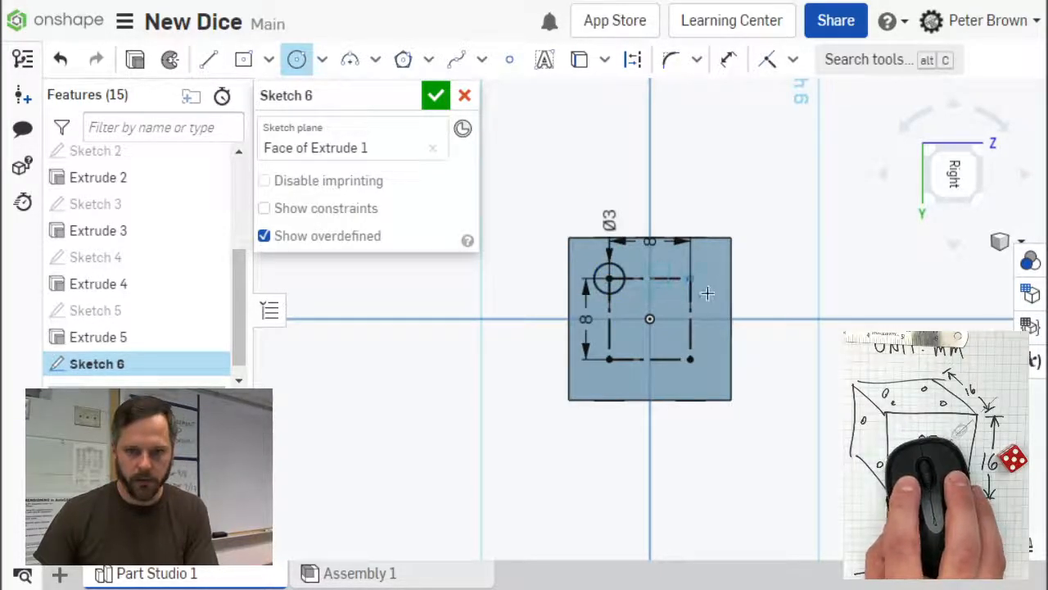
Place 3 mm circles at the top-right corner and the centre, then finish Sketch 6.
left_click(690, 279)
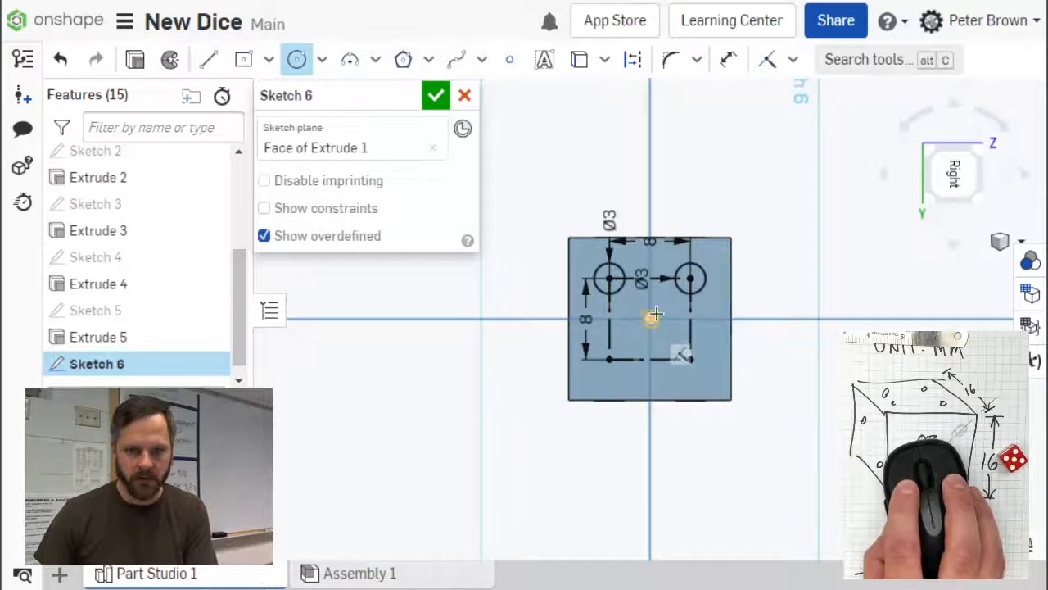
left_click(650, 318)
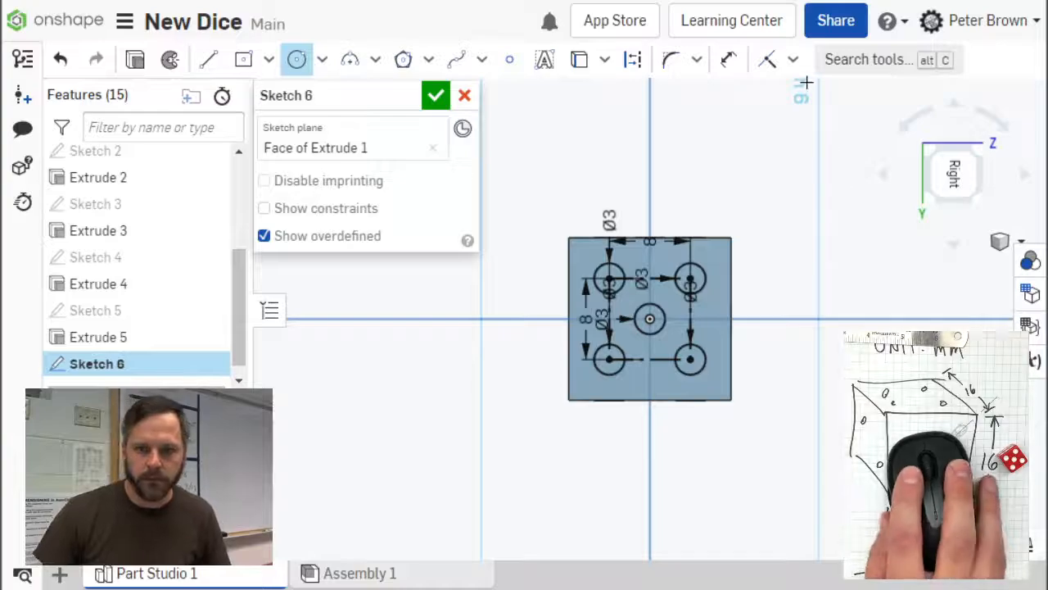
left_click(435, 95)
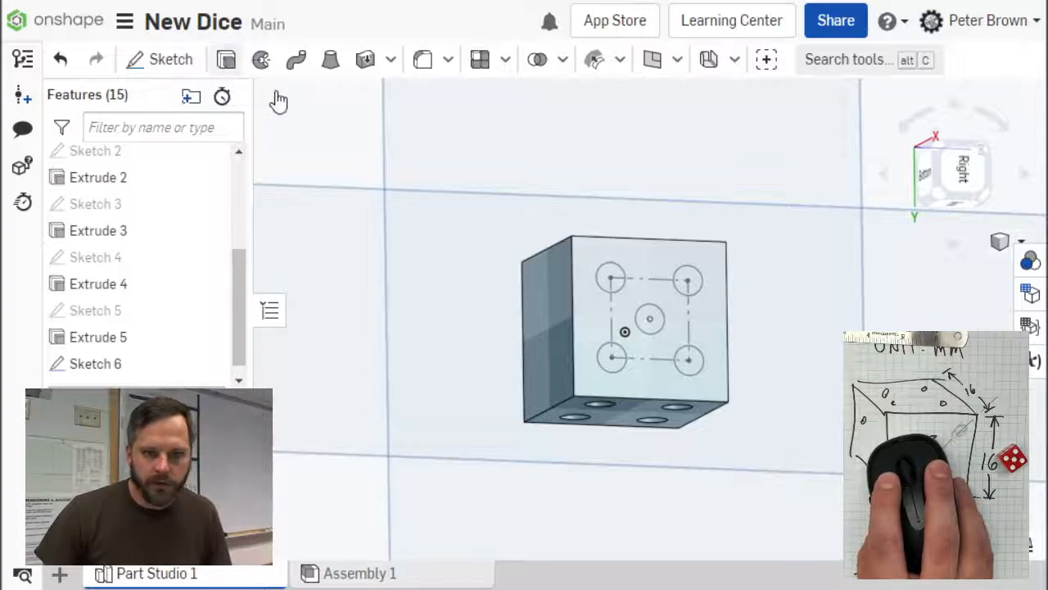
Extrude the five sketch circles with Remove to cut the pip holes.
left_click(330, 59)
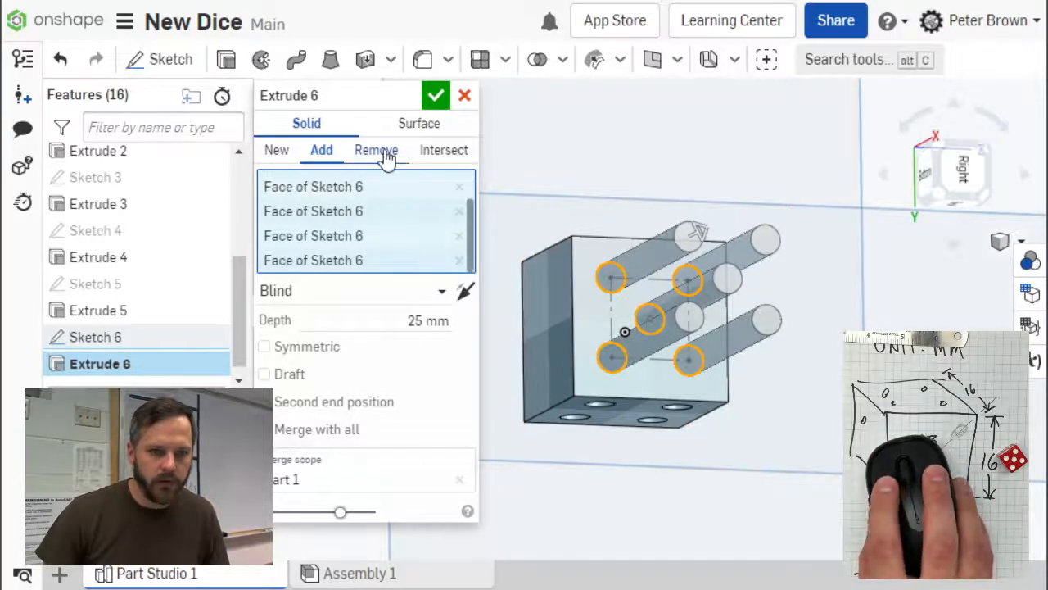
left_click(376, 150)
type("1")
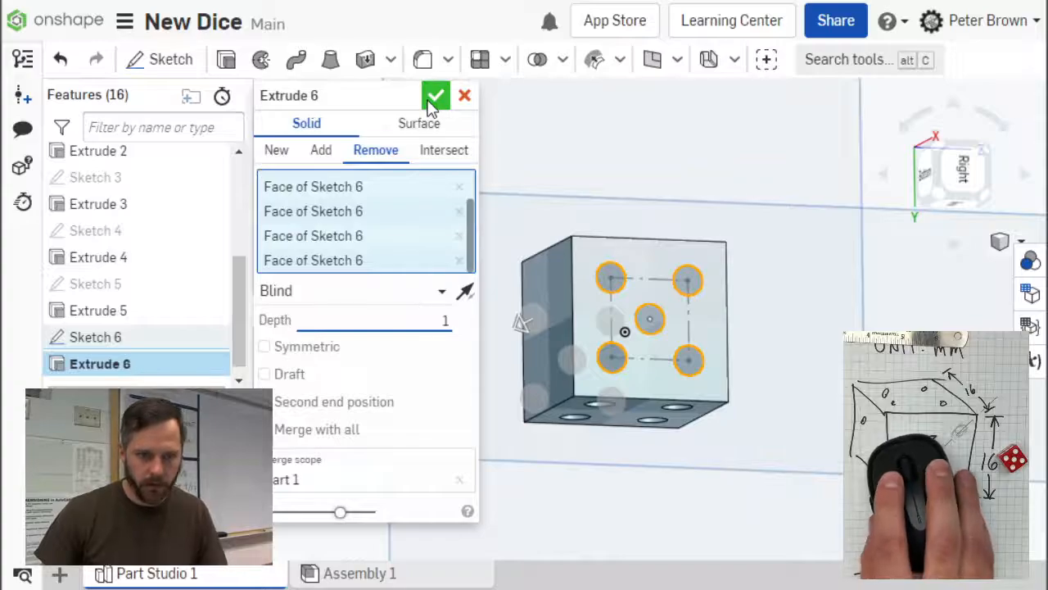
left_click(436, 96)
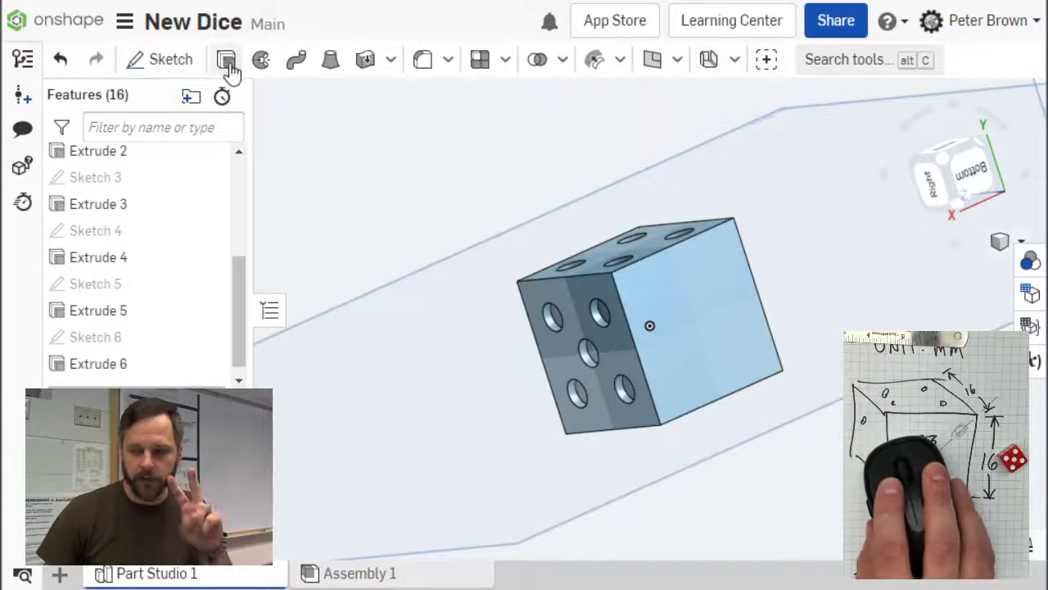
mouse_move(313, 74)
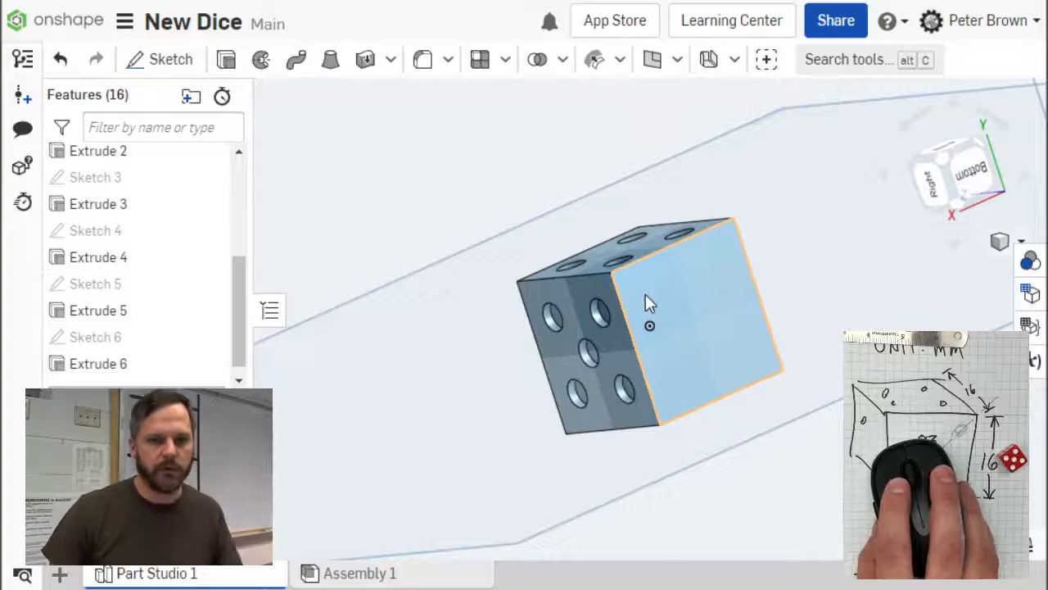
Start Sketch 7 on the remaining blank face and place circles at the left midpoint and top-right corner.
left_click(170, 59)
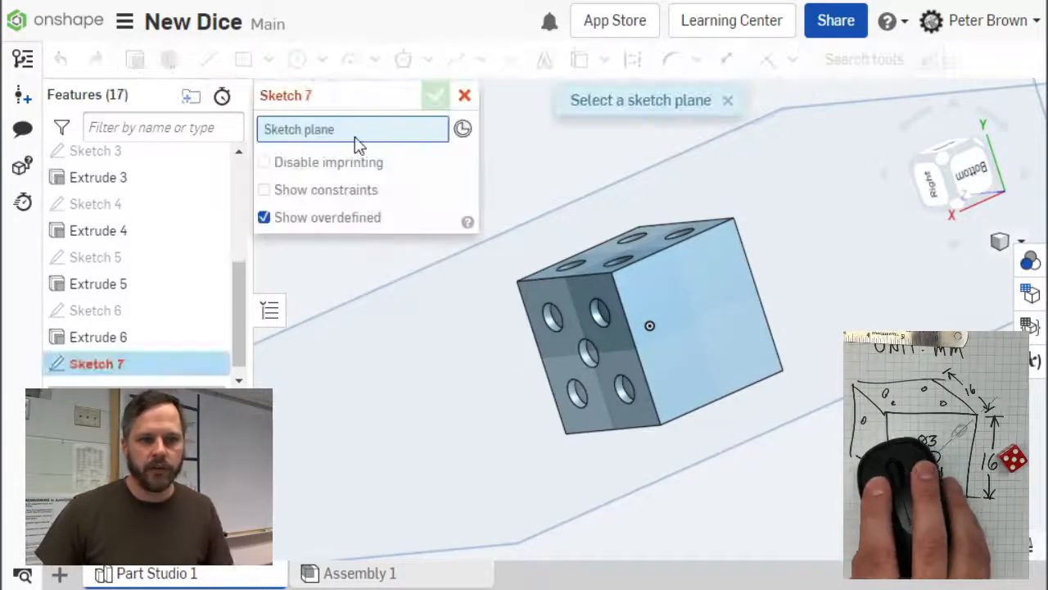
left_click(712, 328)
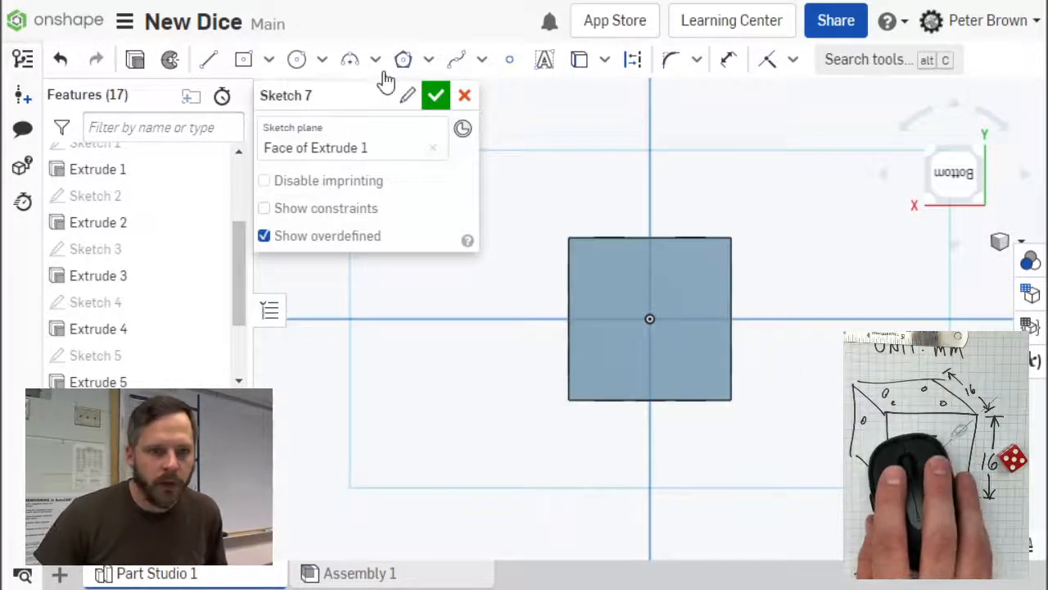
mouse_move(243, 59)
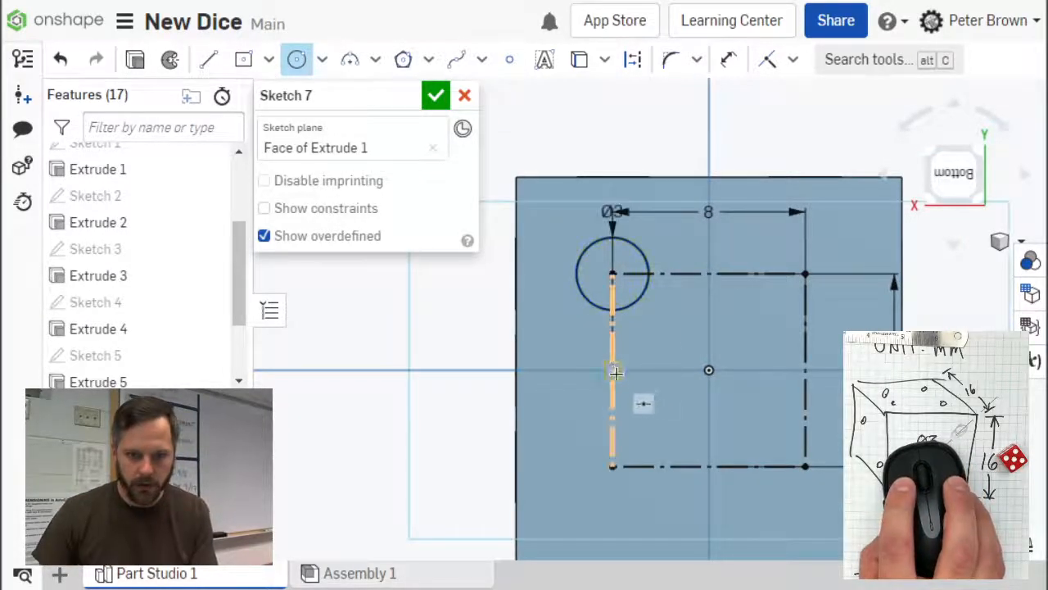
left_click(612, 370)
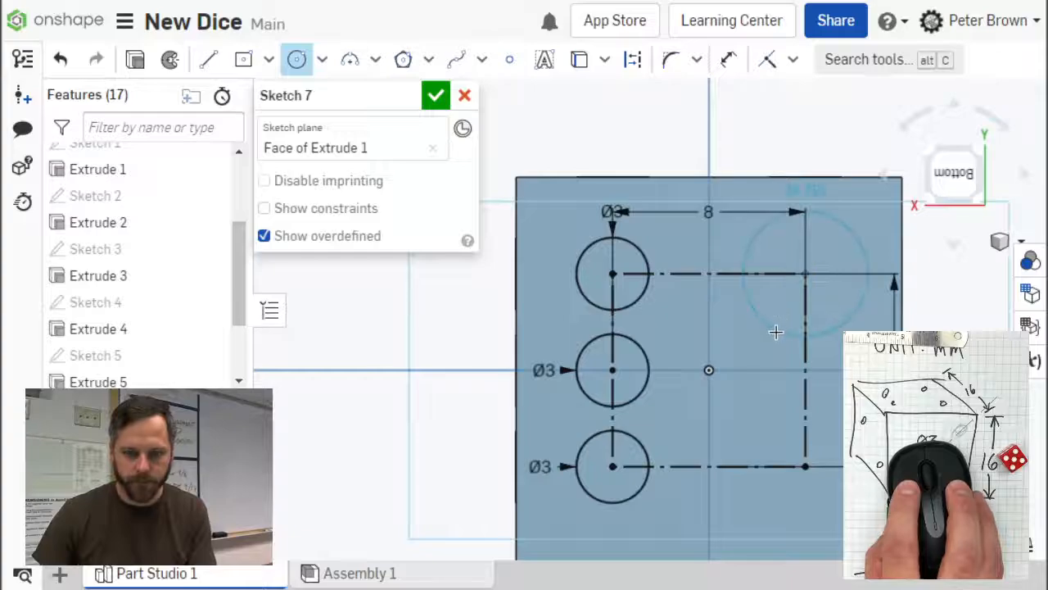
left_click(805, 275)
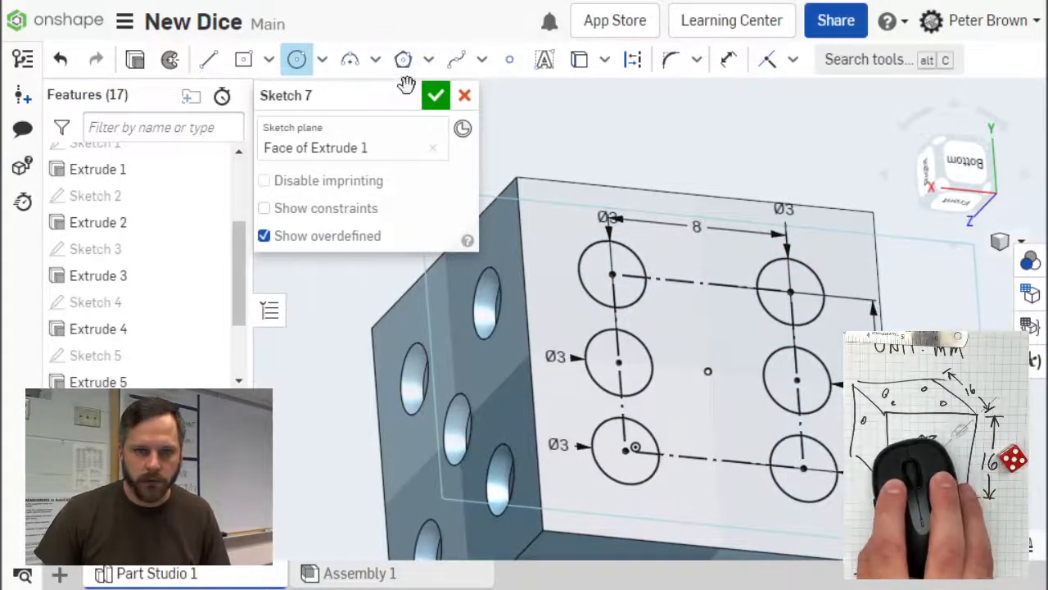
Finish Sketch 7 and extrude its six circles with Remove to cut the holes.
left_click(436, 95)
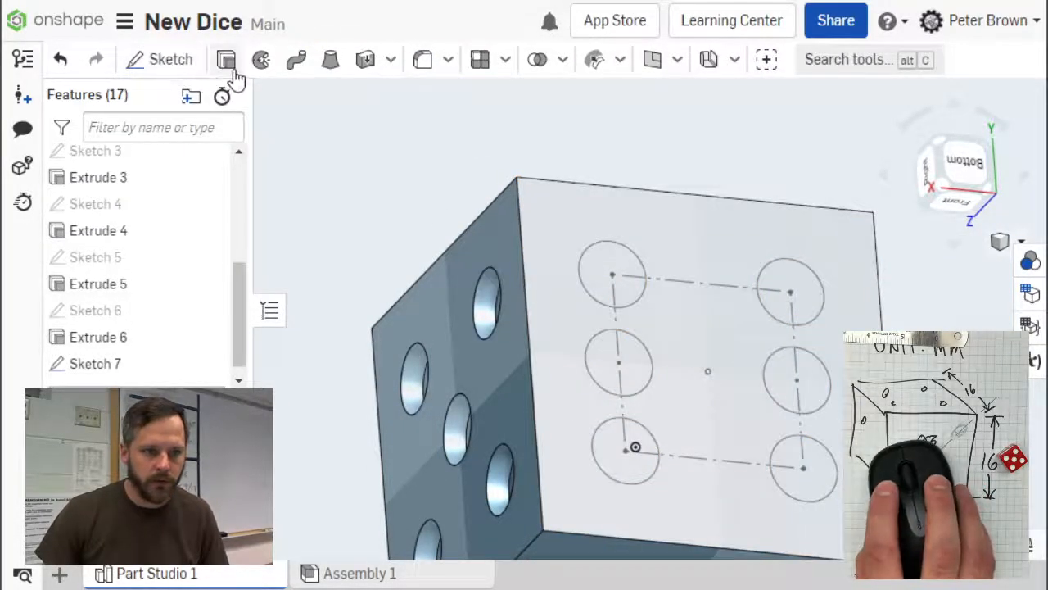
left_click(226, 59)
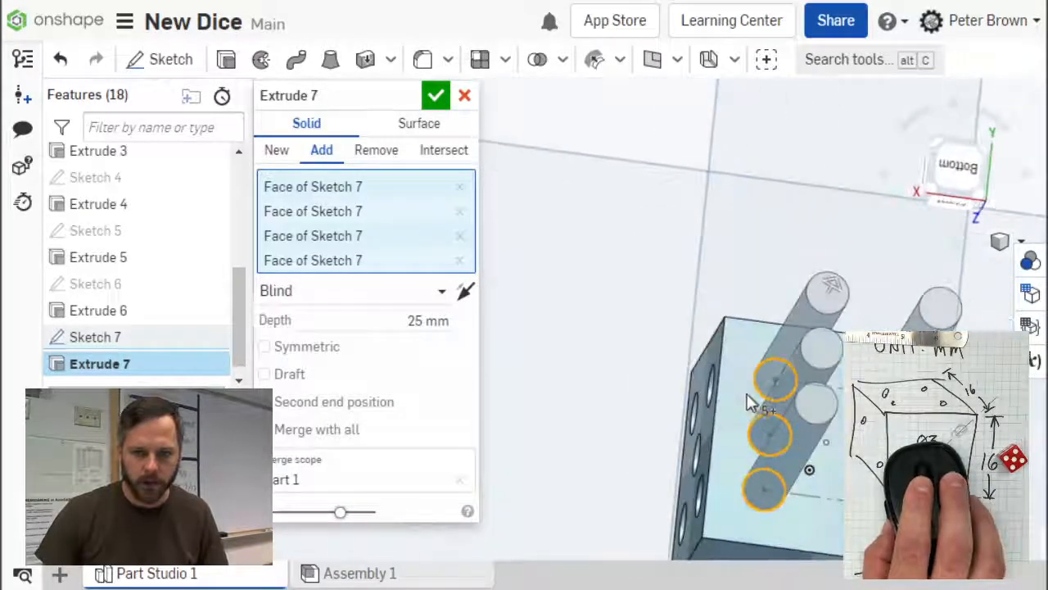
left_click(376, 150)
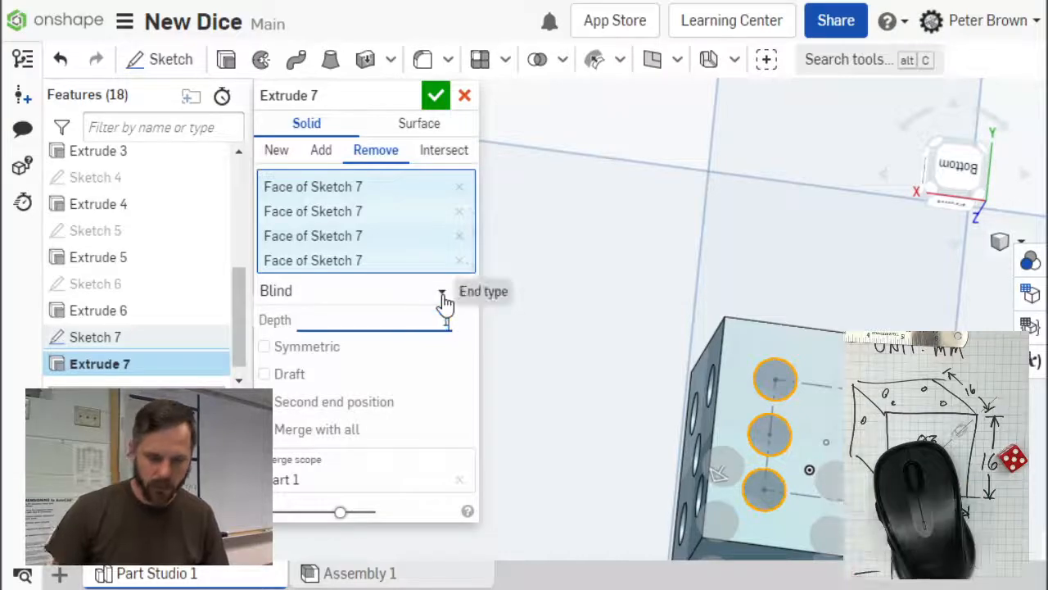
left_click(436, 95)
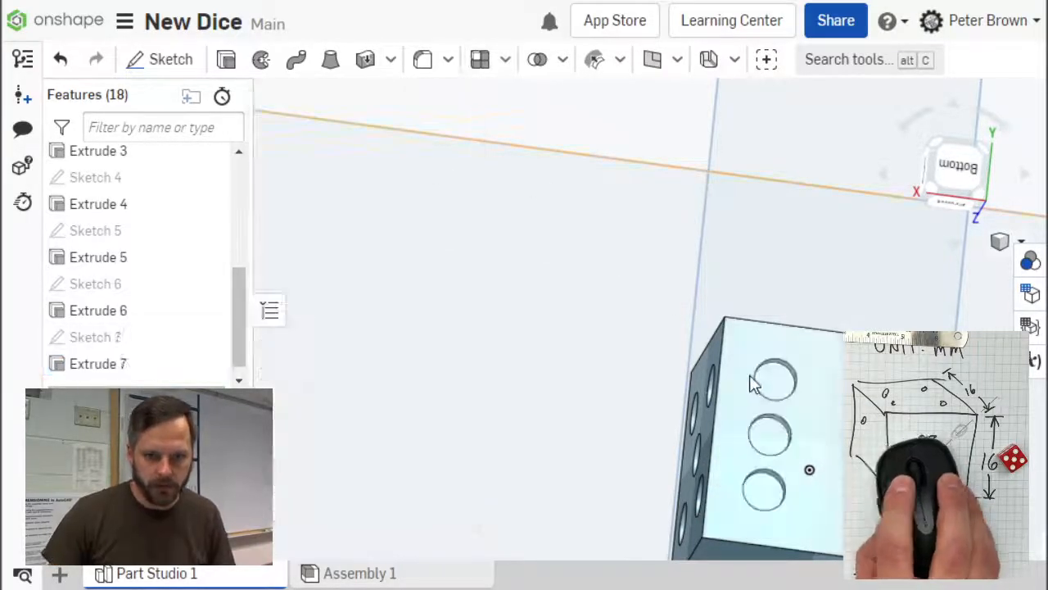
left_click_drag(754, 385, 754, 311)
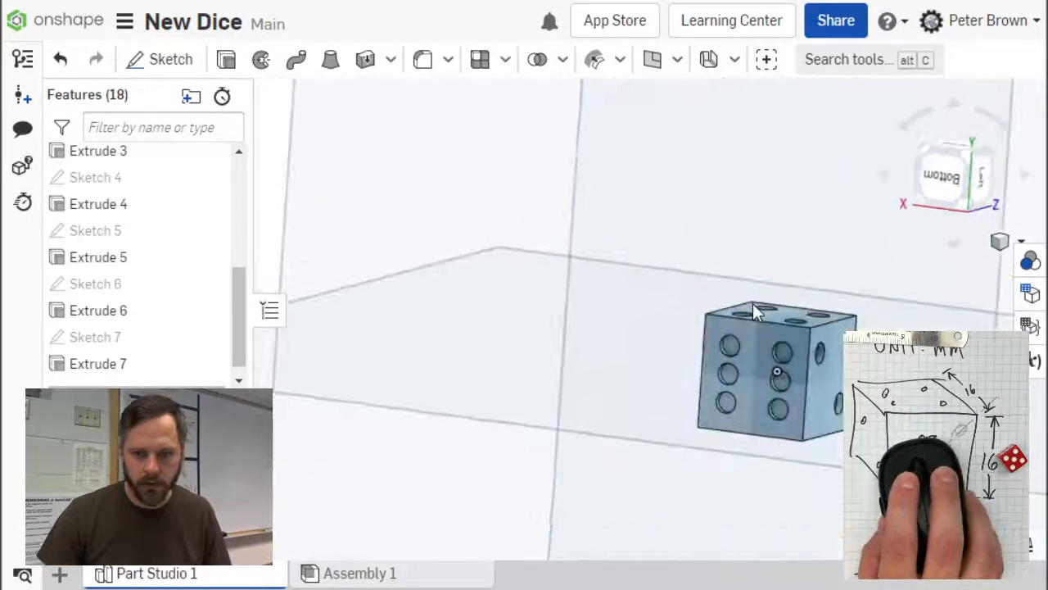
left_click_drag(753, 312, 710, 342)
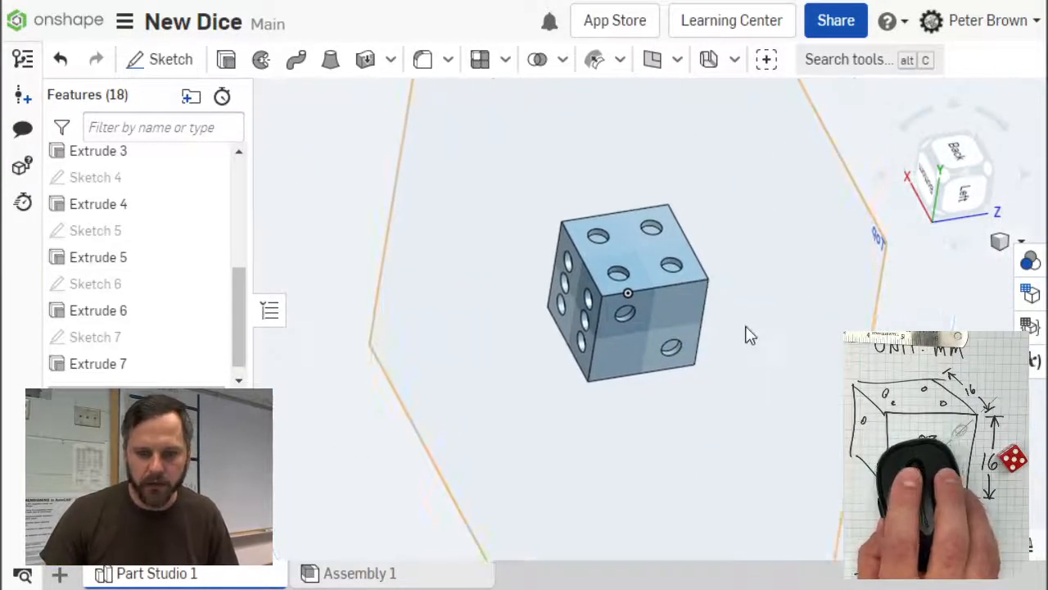
left_click_drag(737, 335, 585, 340)
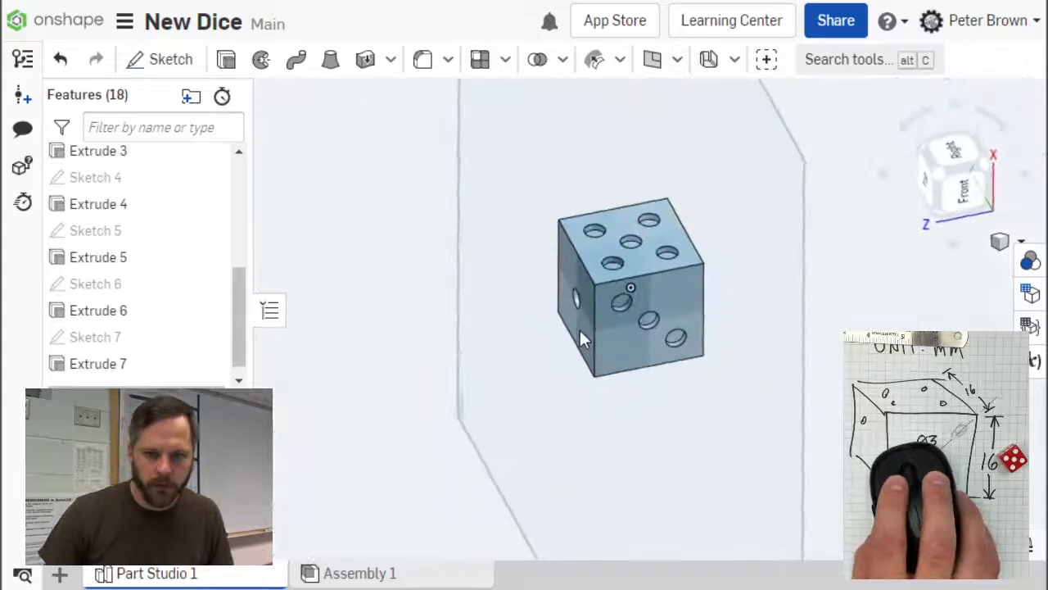
left_click_drag(581, 340, 660, 180)
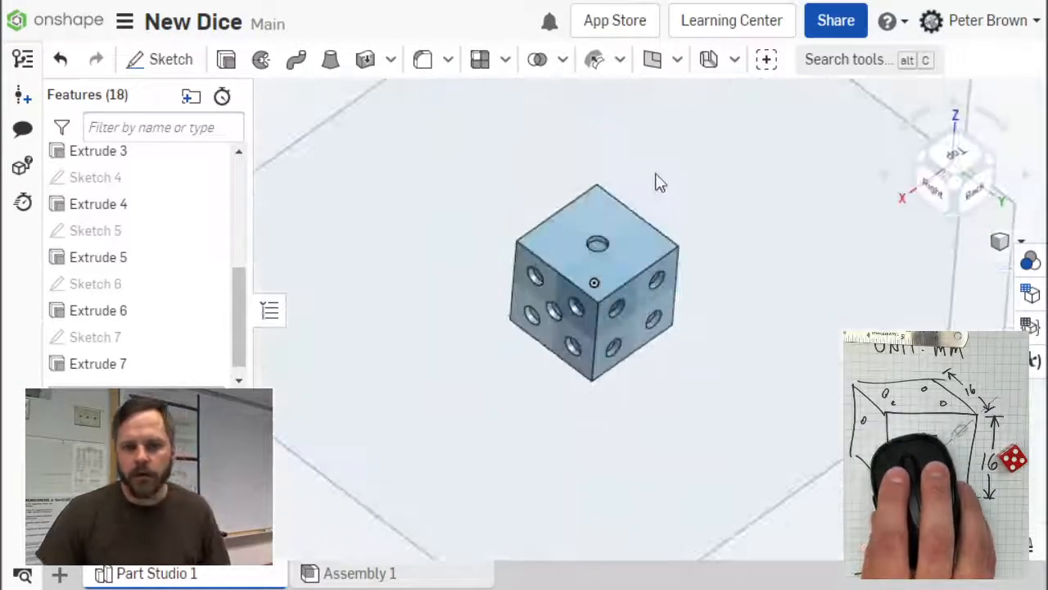
left_click_drag(661, 181, 653, 146)
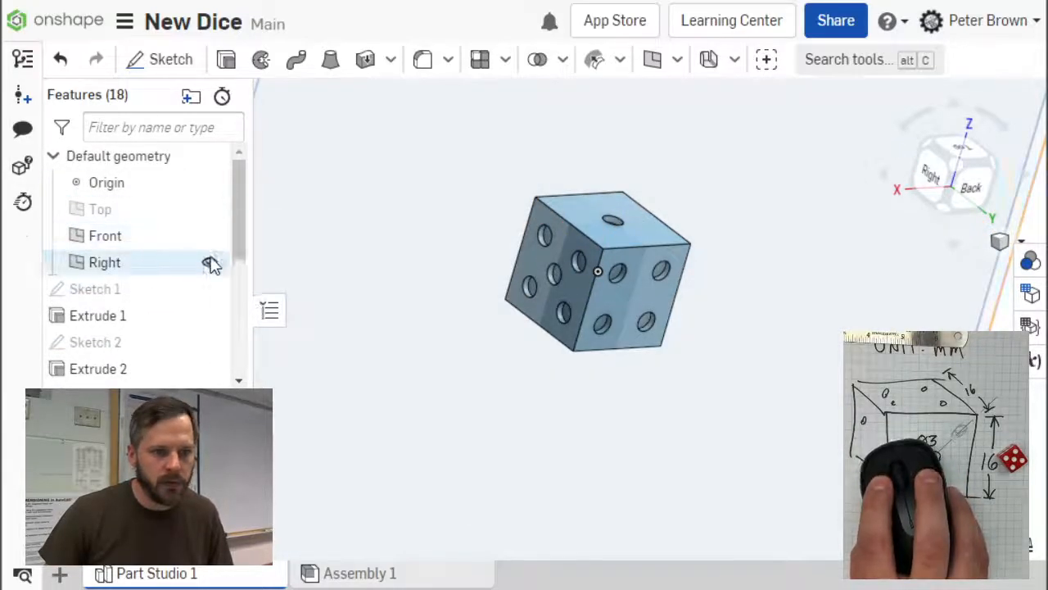
left_click_drag(606, 270, 573, 294)
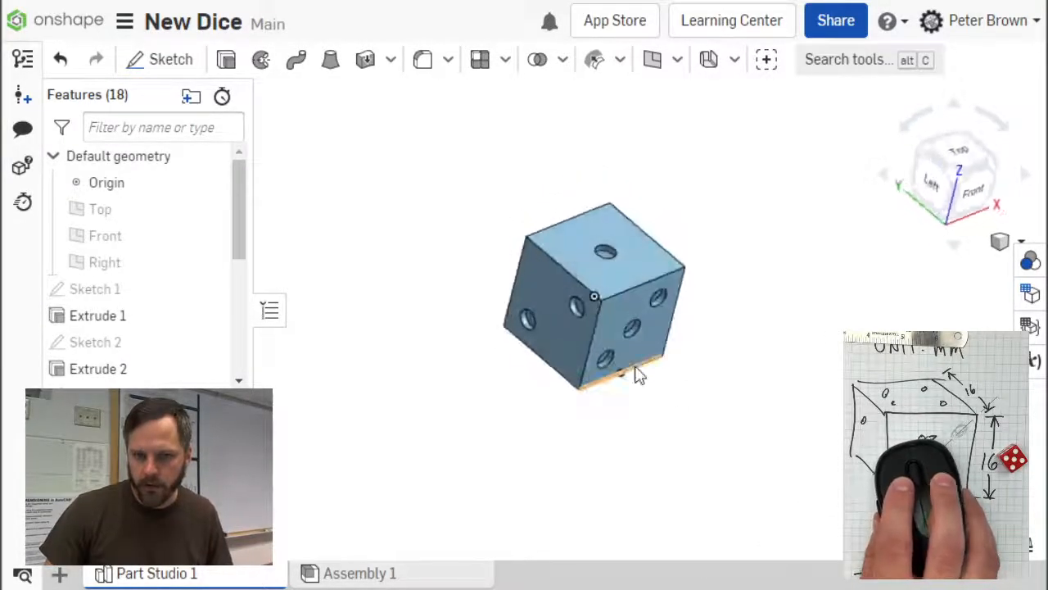
mouse_move(1030, 260)
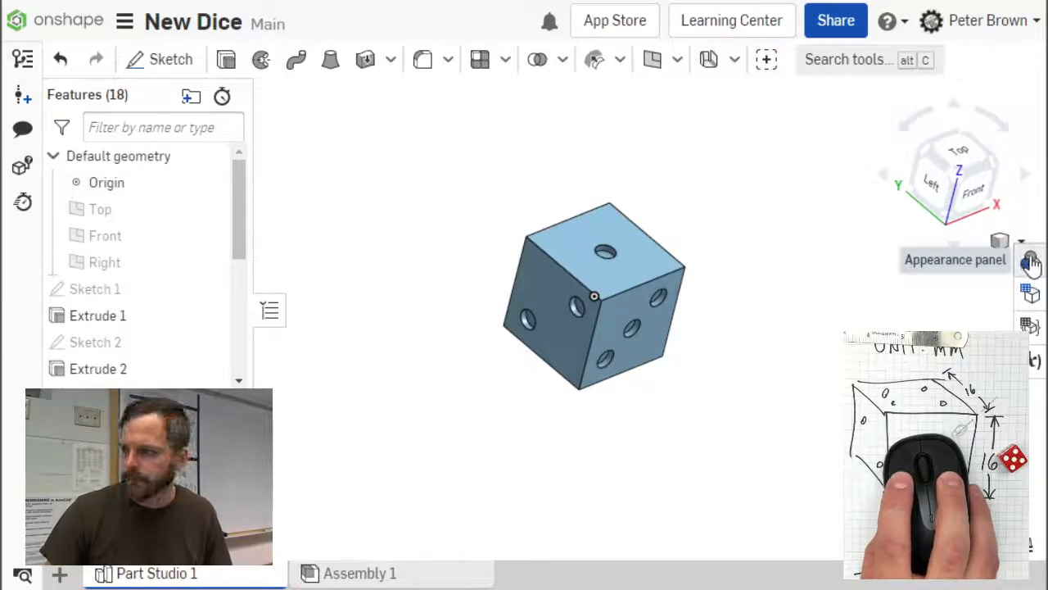
Change Part 1's appearance swatch to pure red, after trying a custom shade.
left_click(1030, 260)
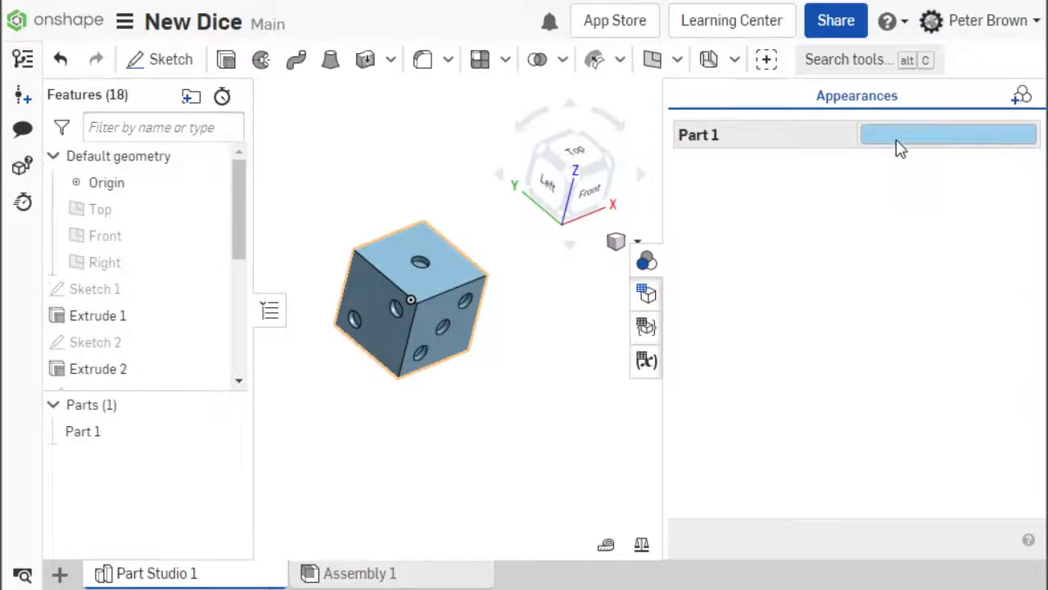
left_click(948, 134)
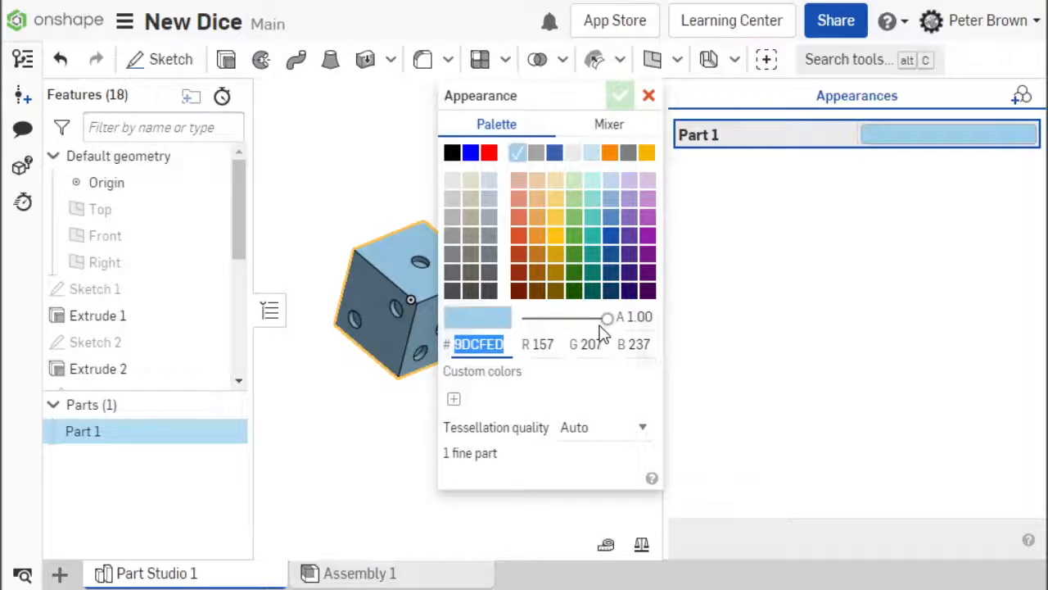
left_click(489, 153)
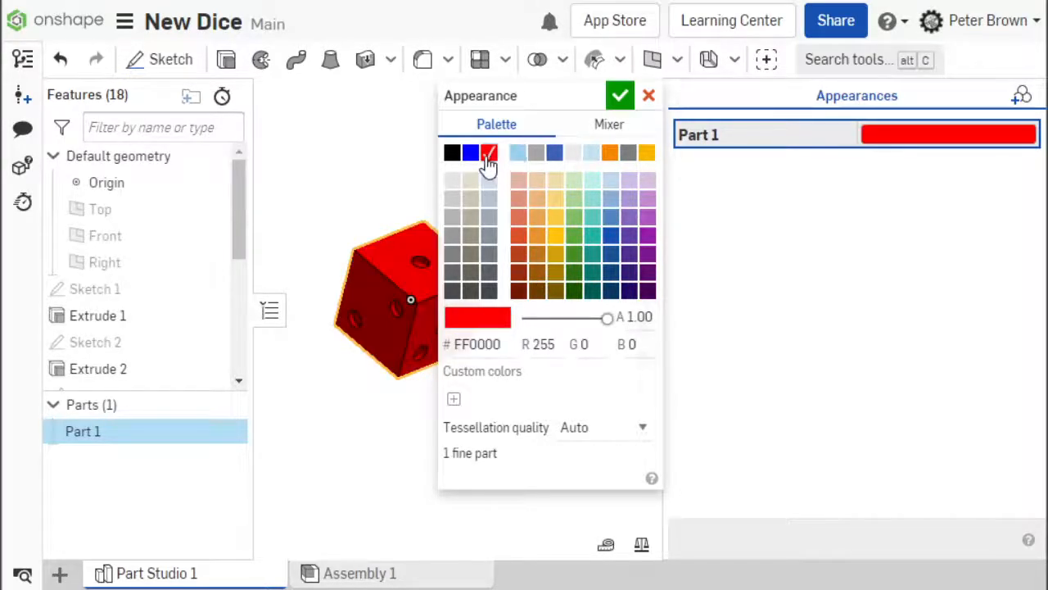
left_click(608, 124)
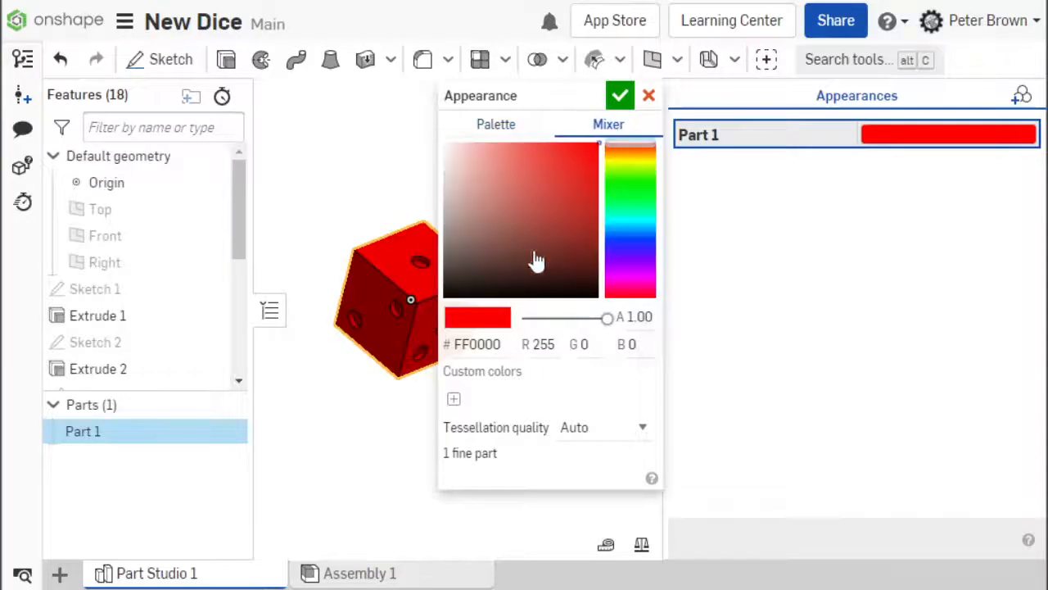
left_click(536, 147)
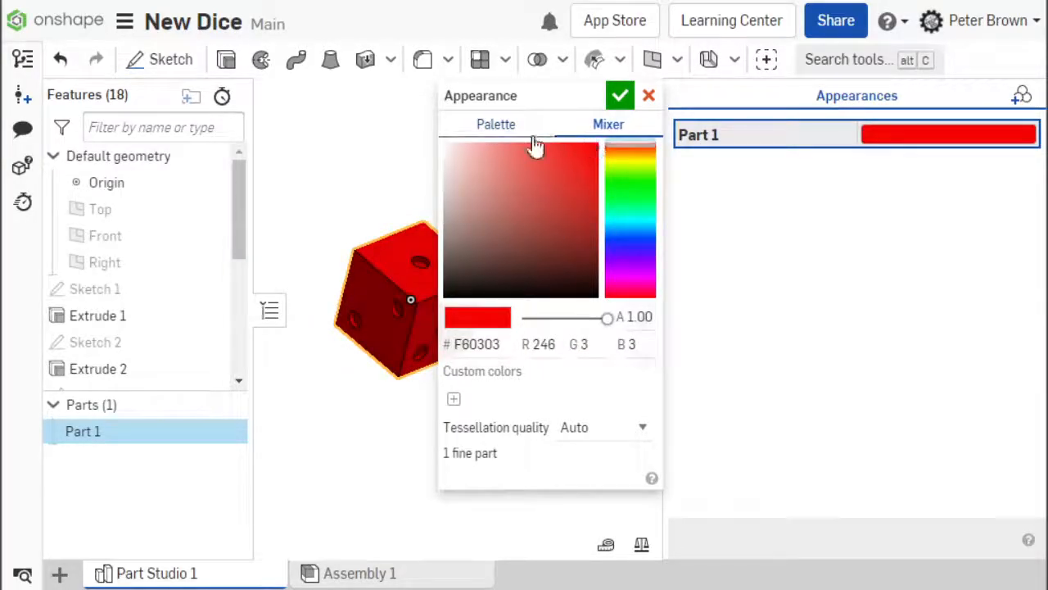
left_click(496, 124)
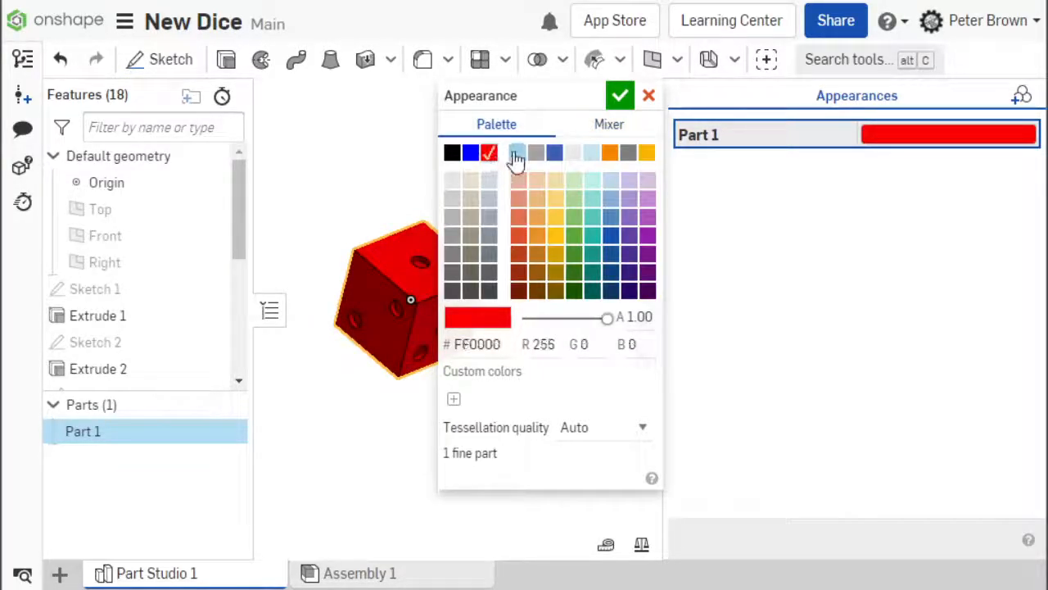
left_click(619, 95)
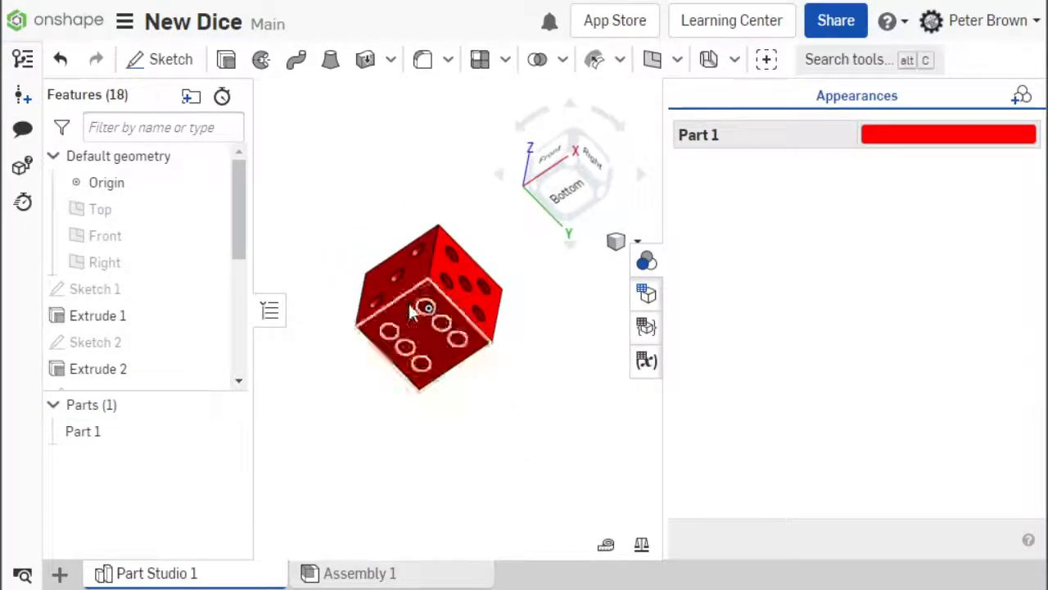
Add a light-grey face appearance to the Extrude 2–7 hole faces and orbit to check it.
scroll("up", 3)
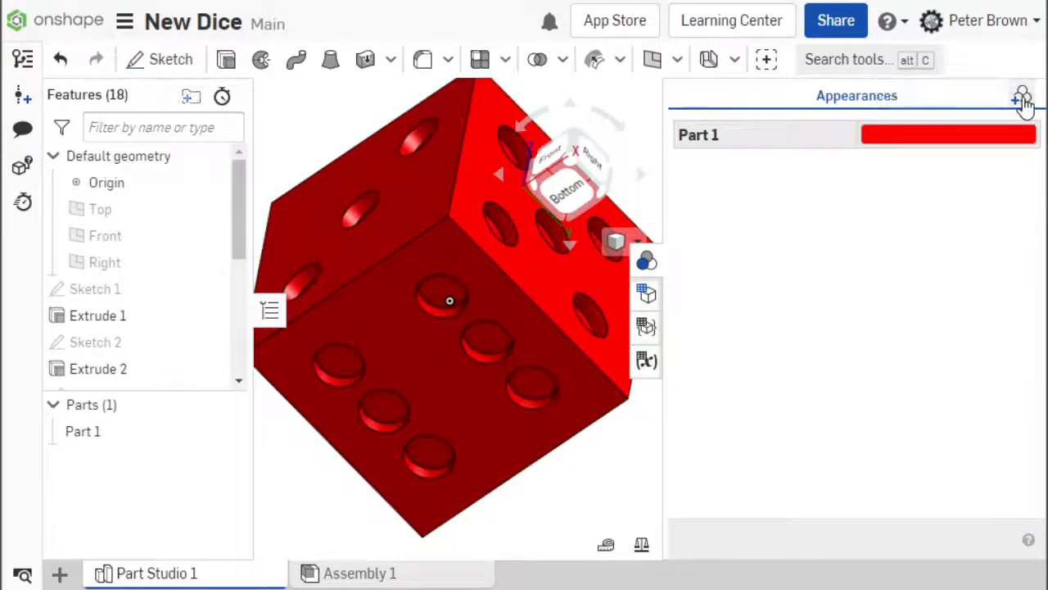
left_click(1021, 95)
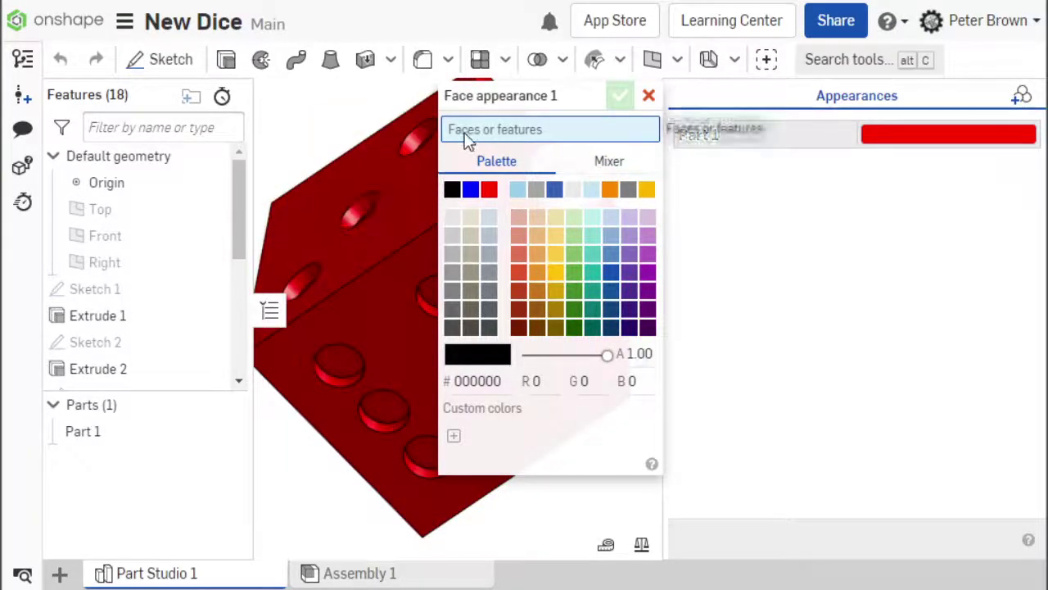
scroll("down", 3)
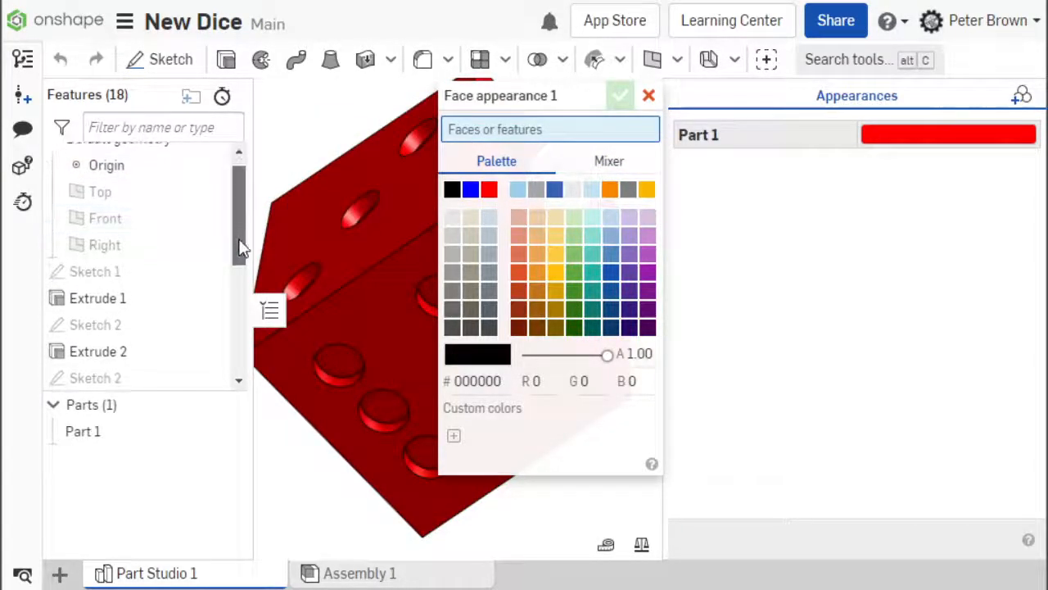
scroll("down", 3)
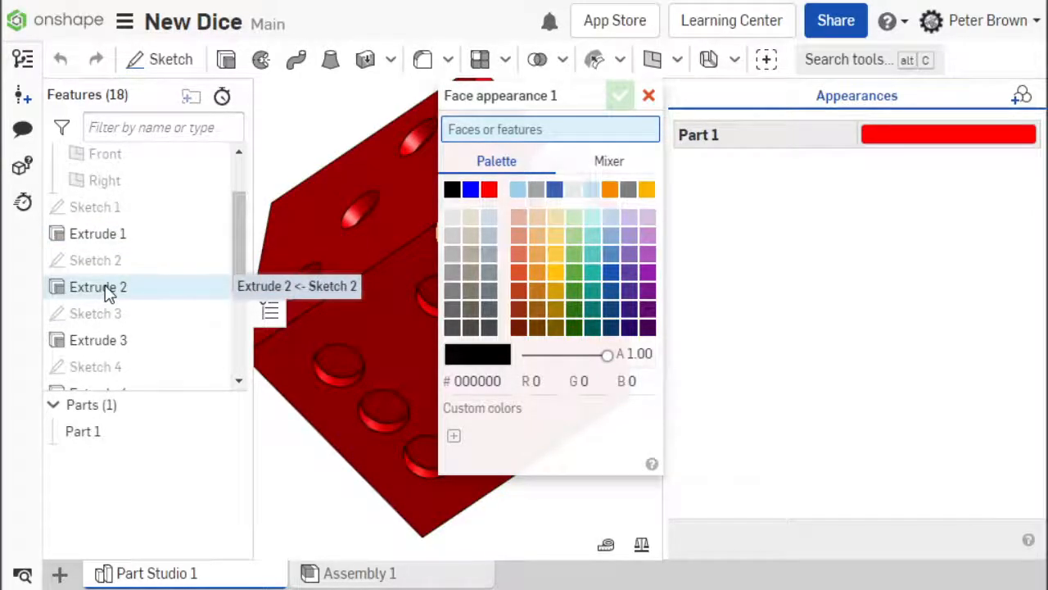
left_click(98, 287)
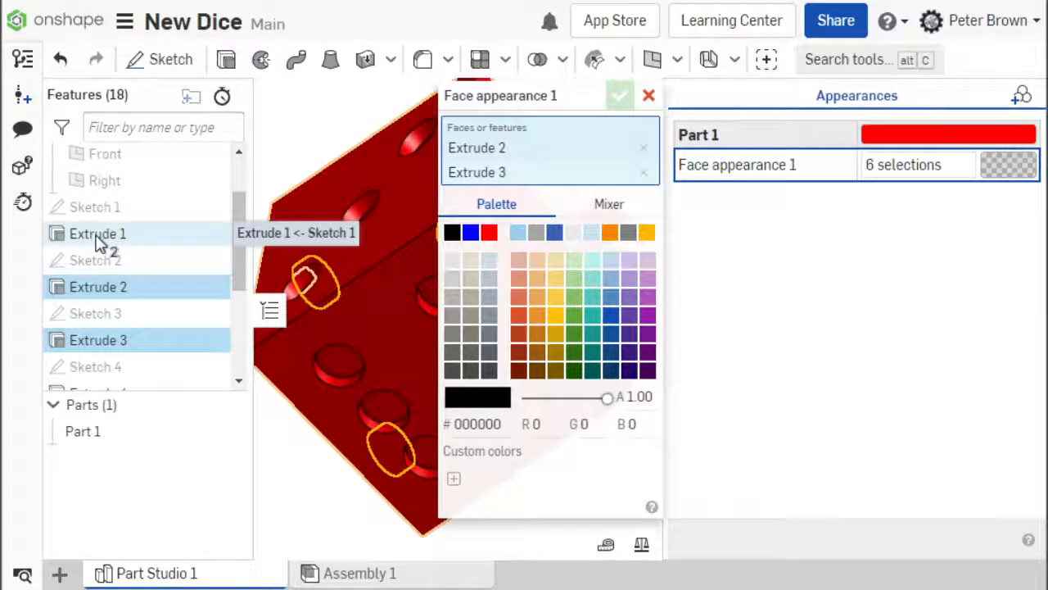
mouse_move(111, 237)
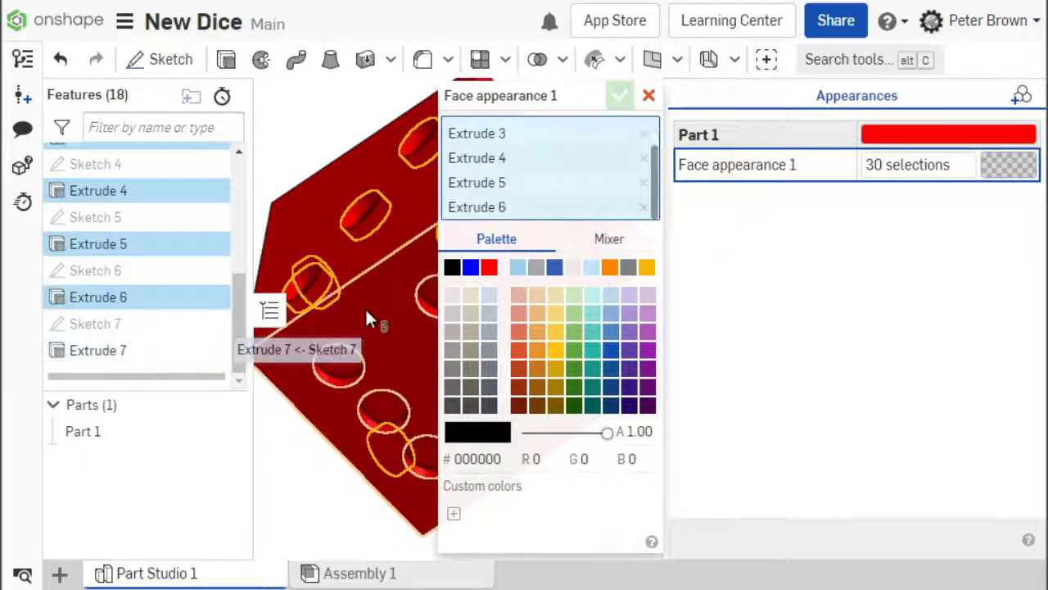
left_click(98, 351)
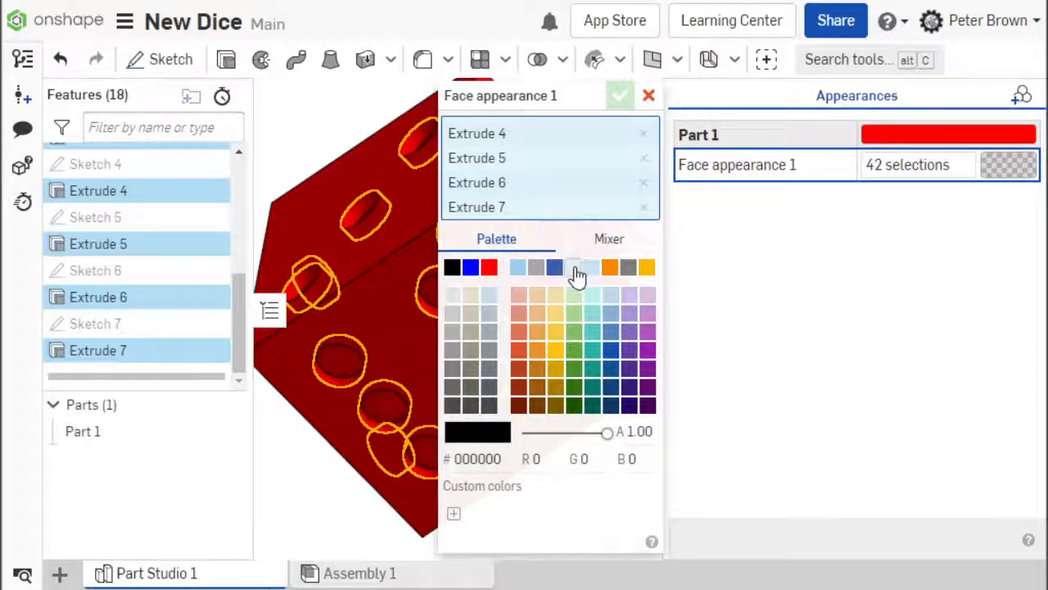
mouse_move(578, 275)
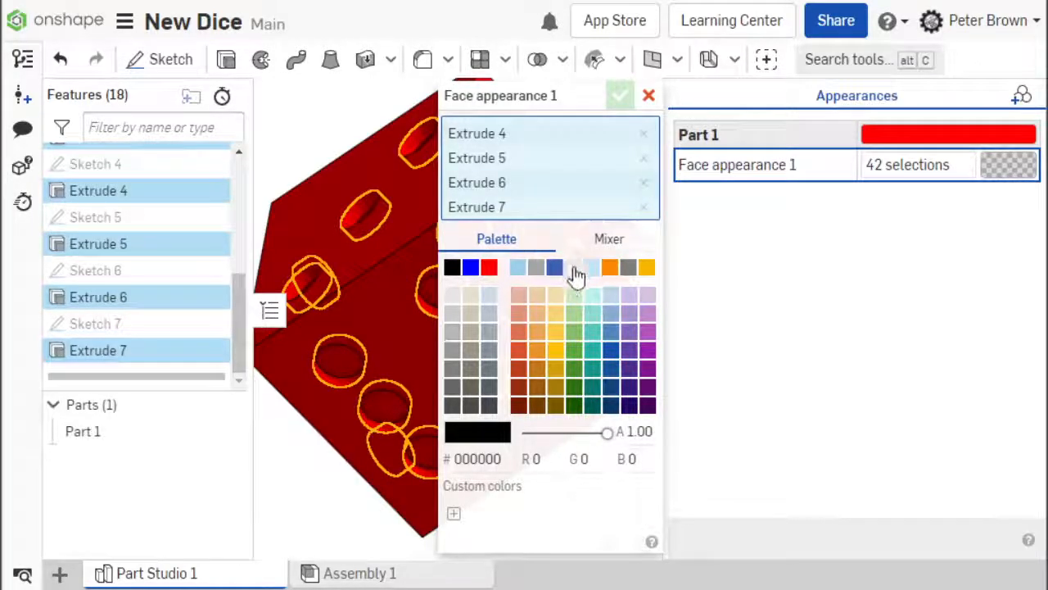
left_click(579, 267)
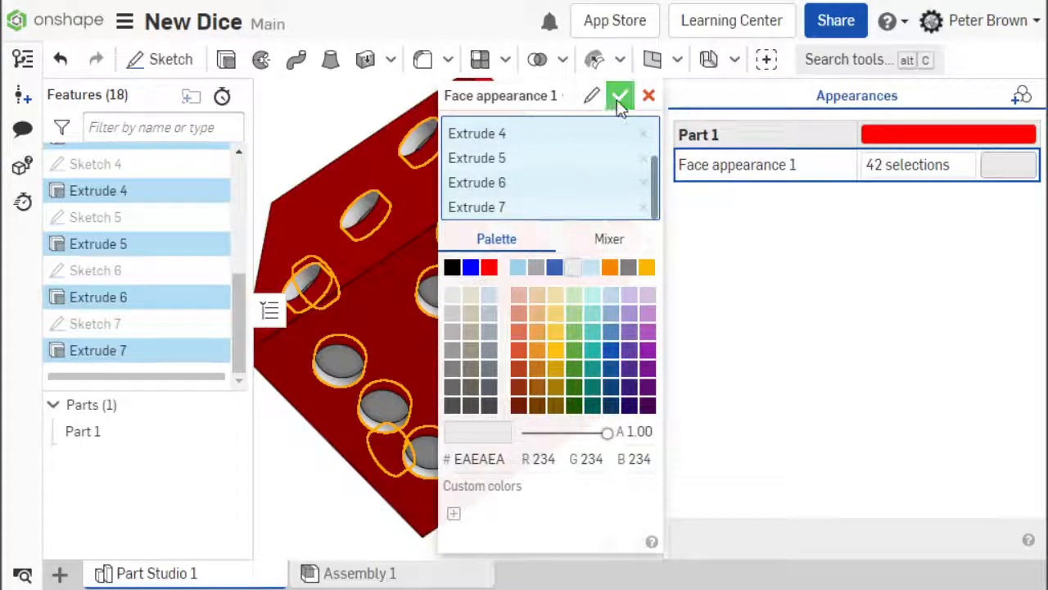
left_click(620, 96)
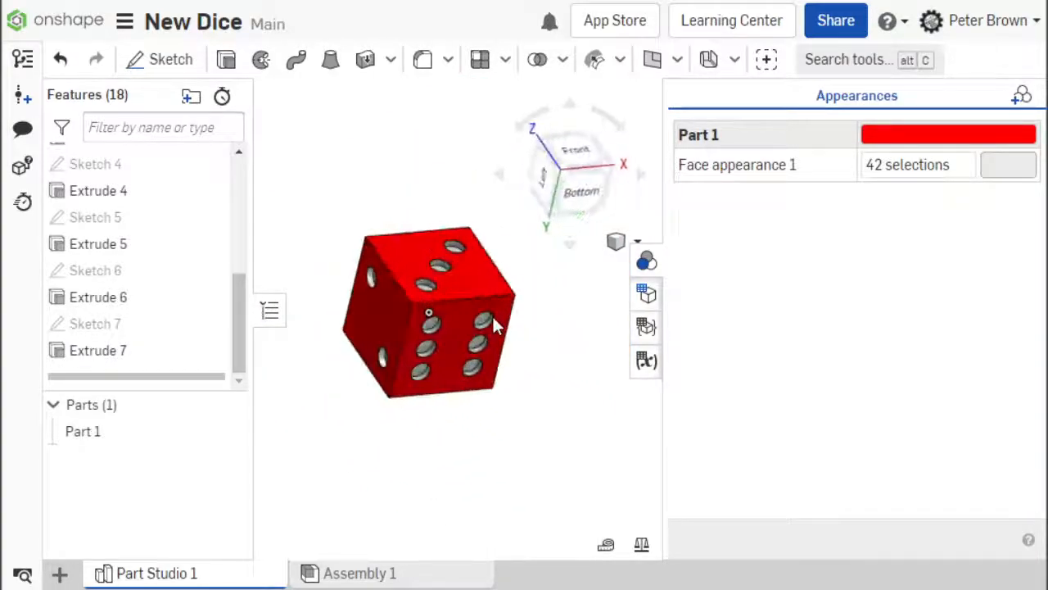
left_click_drag(491, 327, 393, 336)
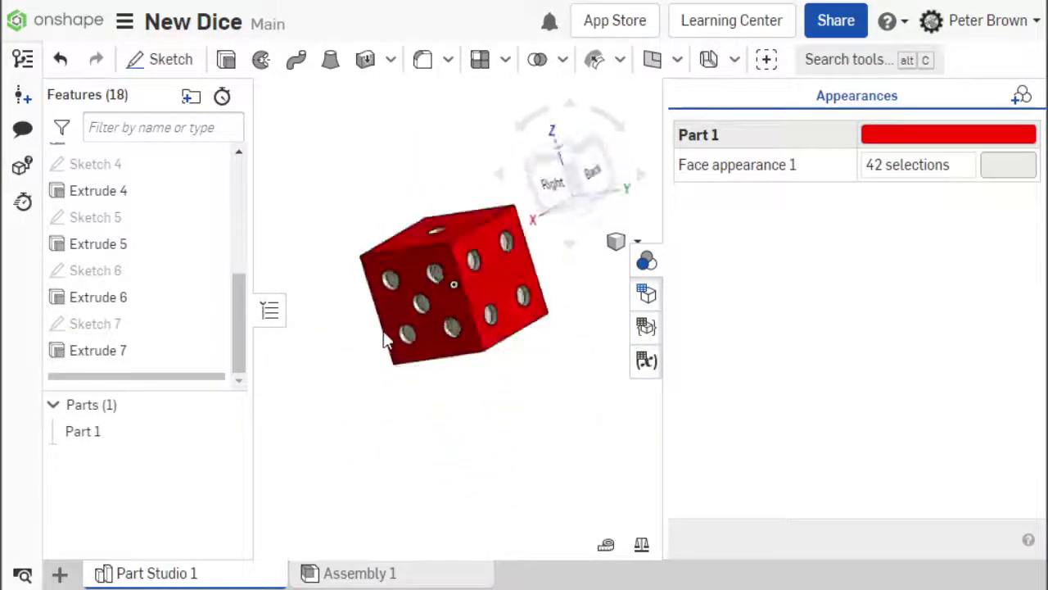